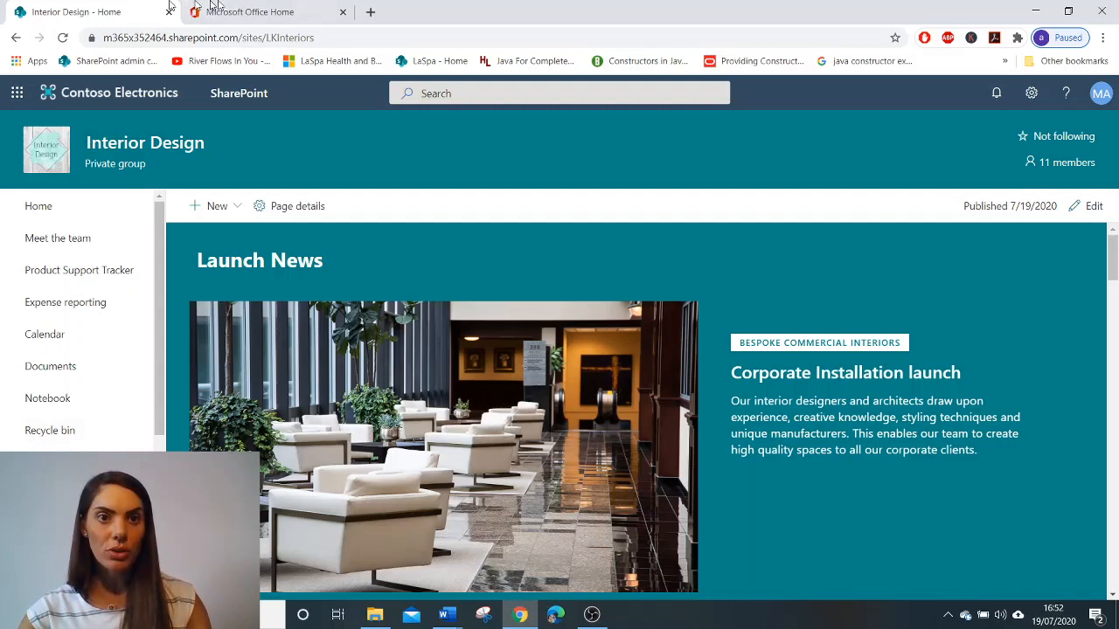
- Open the SharePoint start page from the Microsoft Office Home tab
{"action": "left_click", "coordinate": [250, 11]}
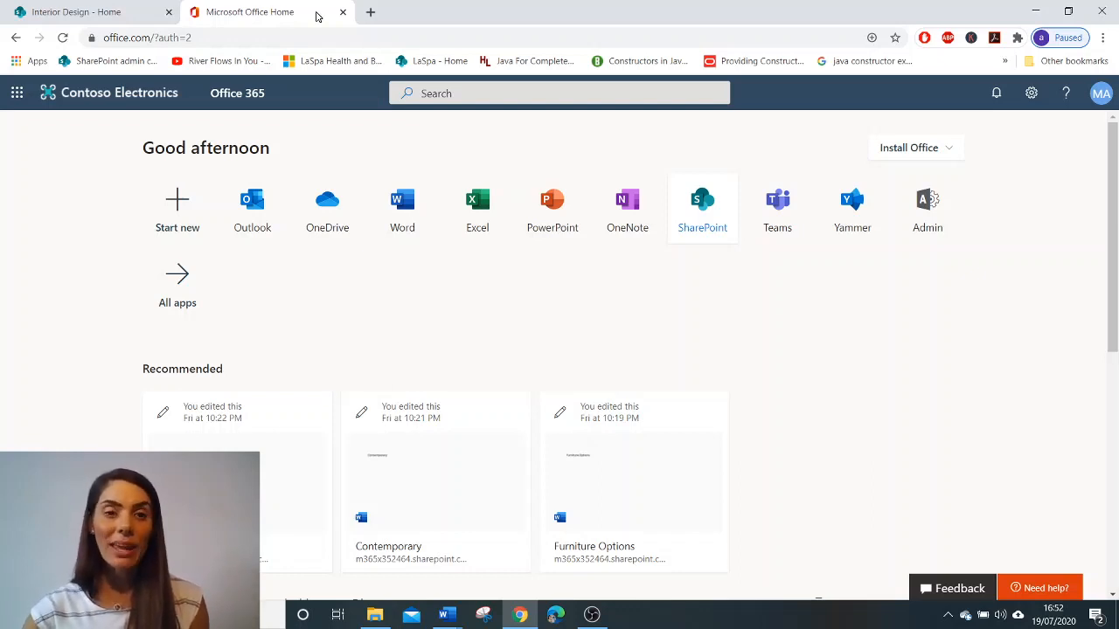
{"action": "mouse_move", "coordinate": [627, 198]}
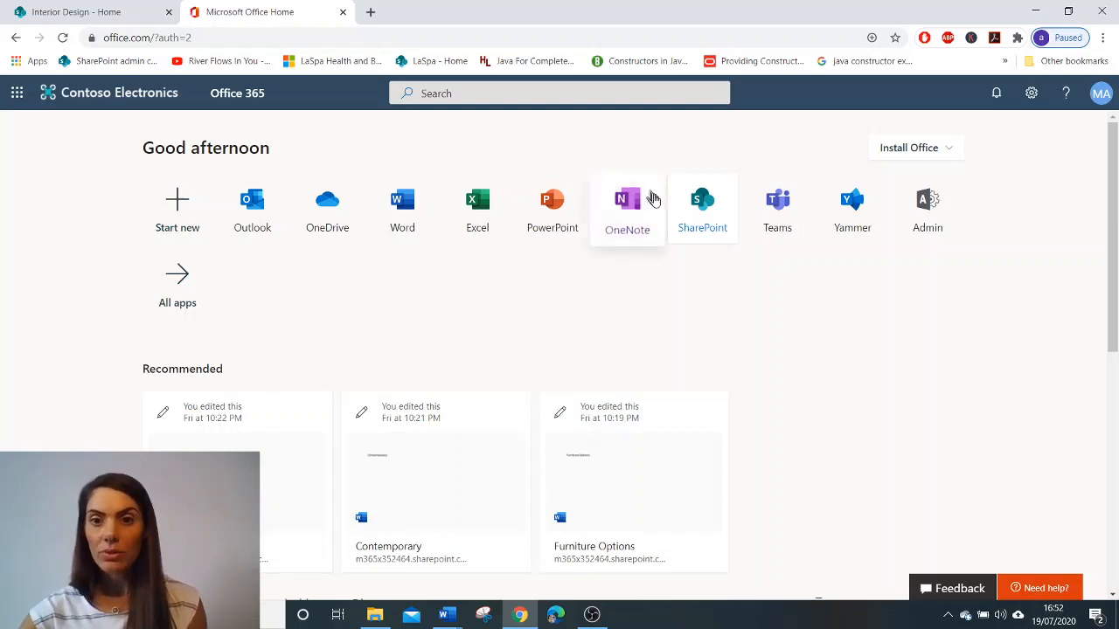
{"action": "left_click", "coordinate": [701, 199]}
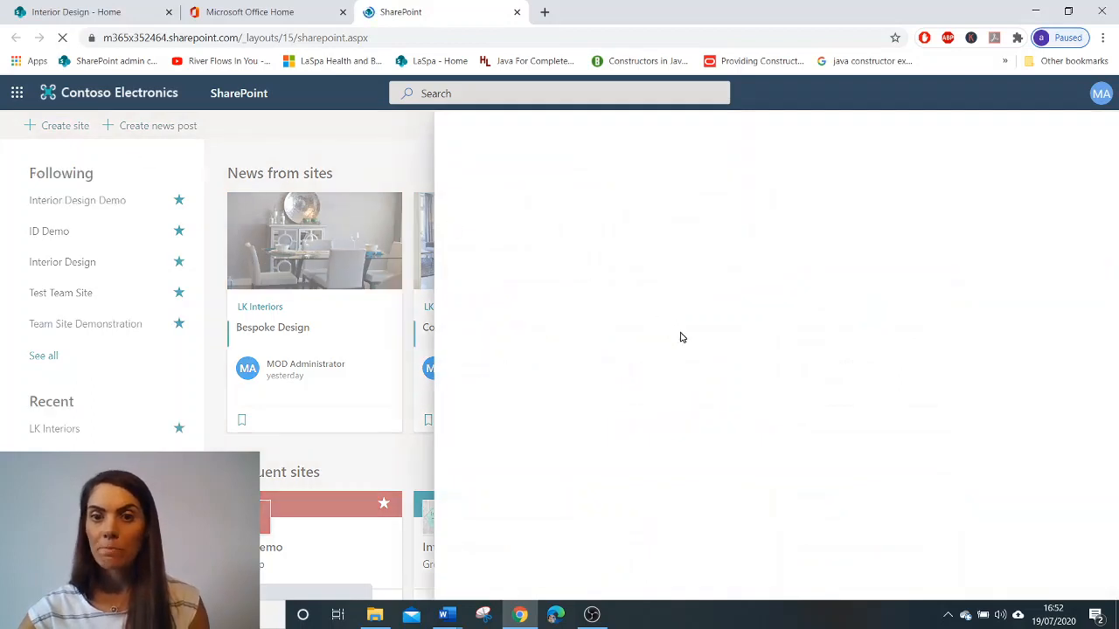
- Start creating a new site and choose the Team site type
{"action": "left_click", "coordinate": [57, 125]}
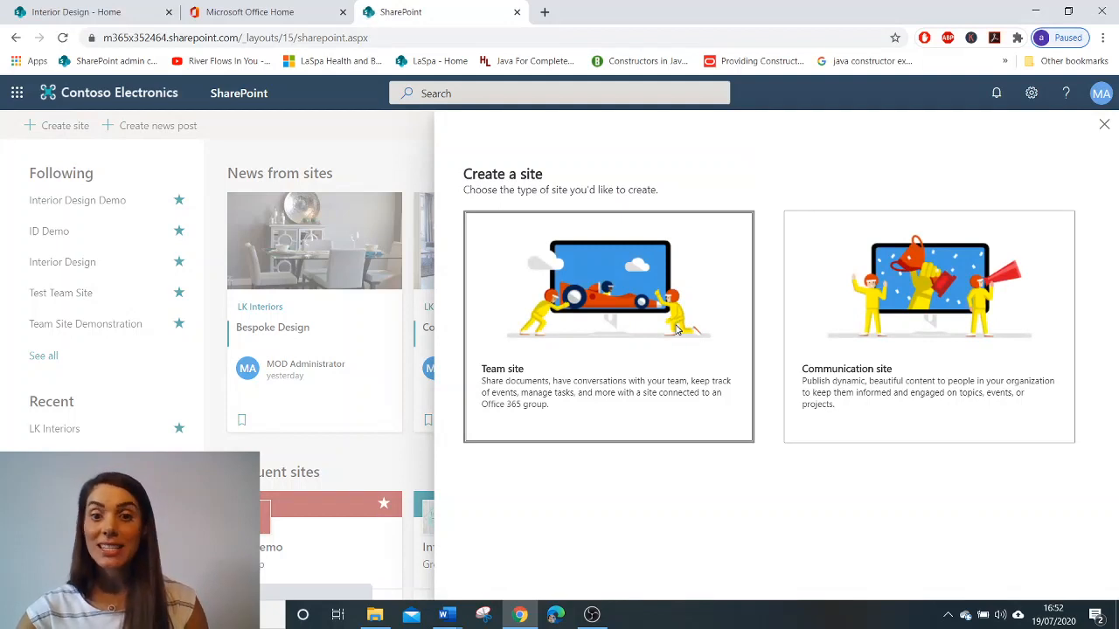
{"action": "mouse_move", "coordinate": [892, 365]}
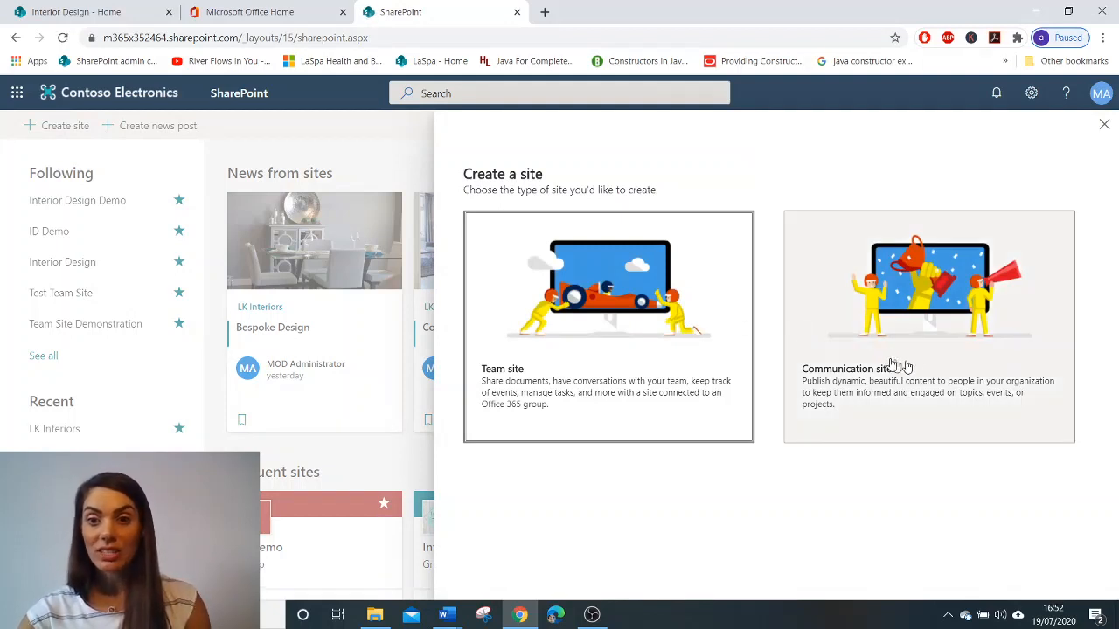
{"action": "mouse_move", "coordinate": [536, 418]}
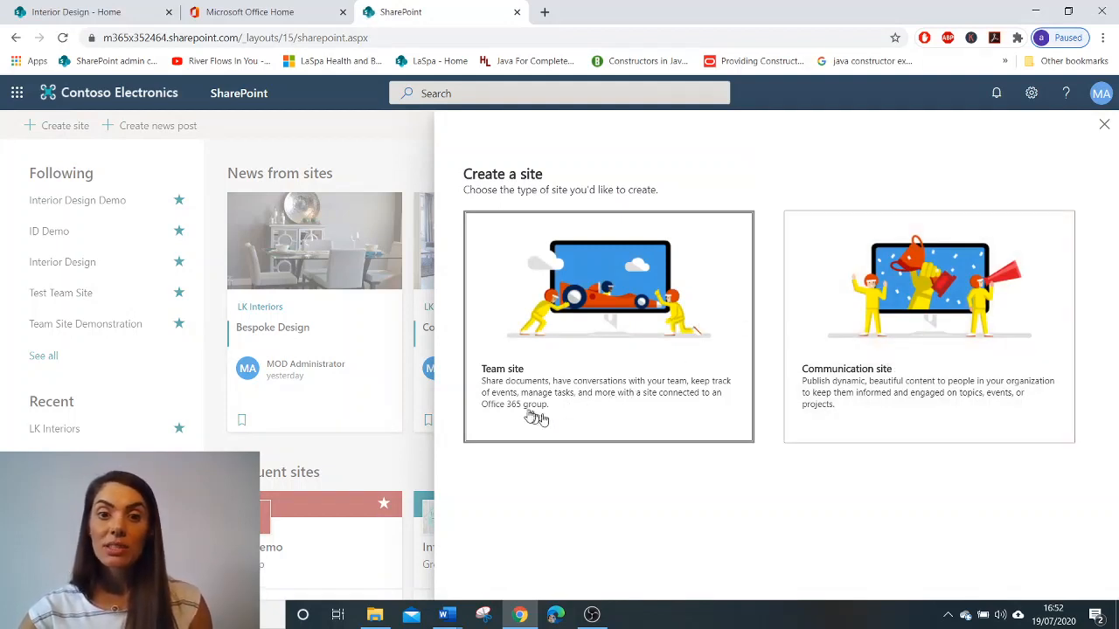
{"action": "mouse_move", "coordinate": [502, 395]}
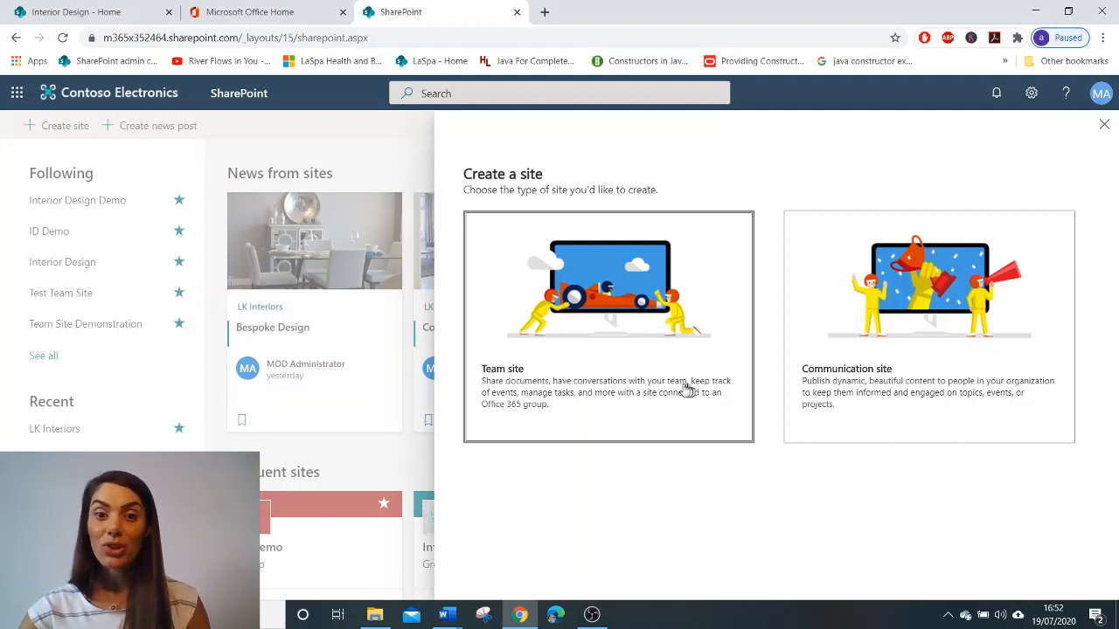
{"action": "mouse_move", "coordinate": [540, 403]}
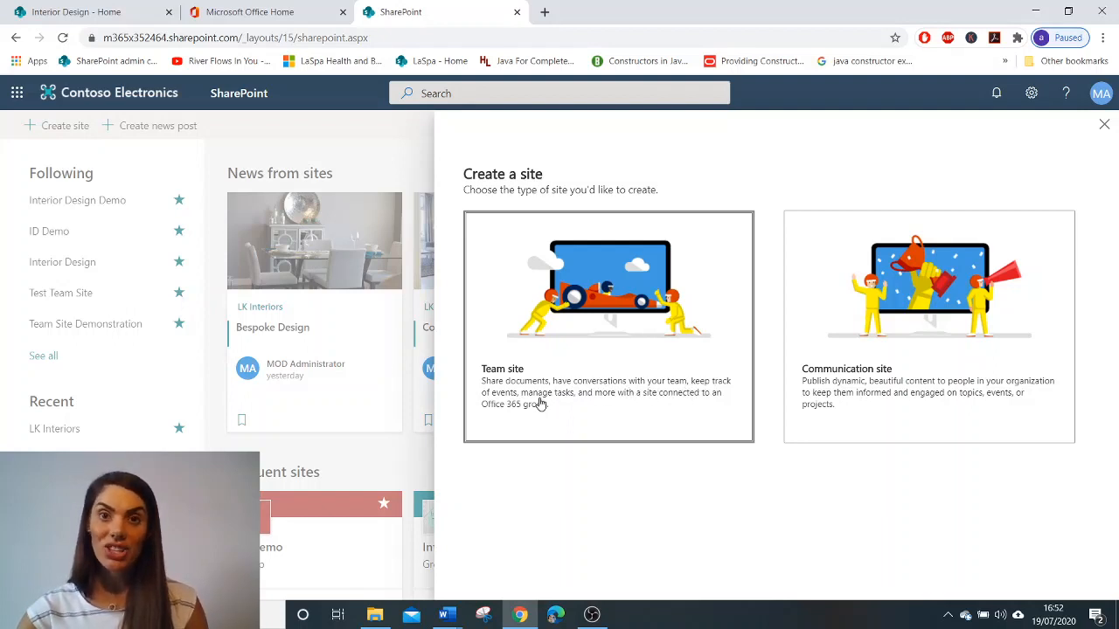
{"action": "mouse_move", "coordinate": [637, 403]}
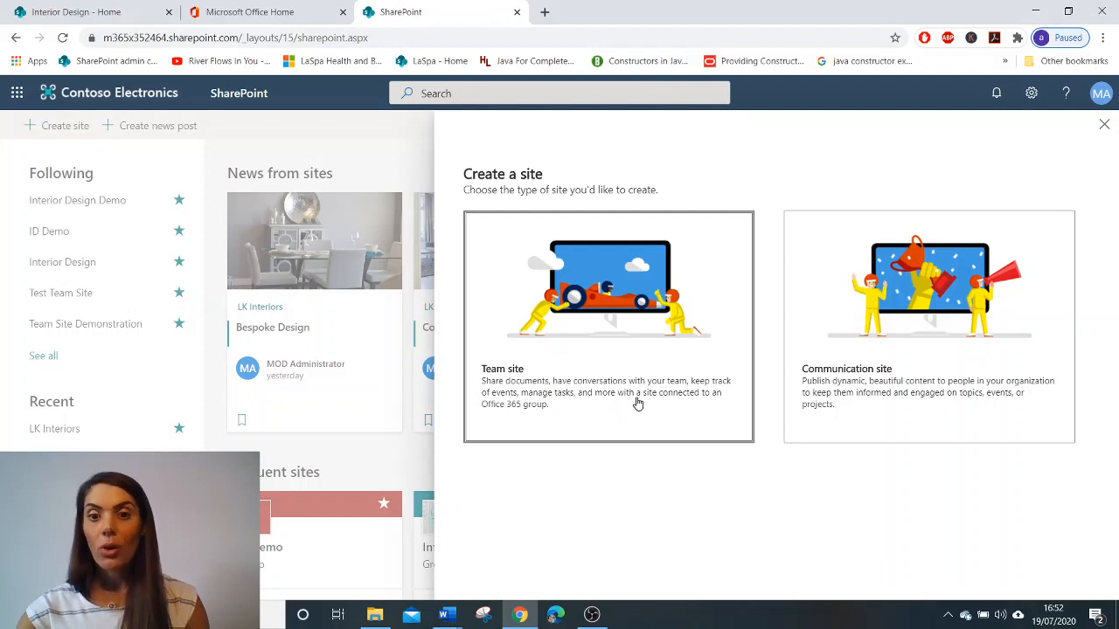
{"action": "mouse_move", "coordinate": [698, 408]}
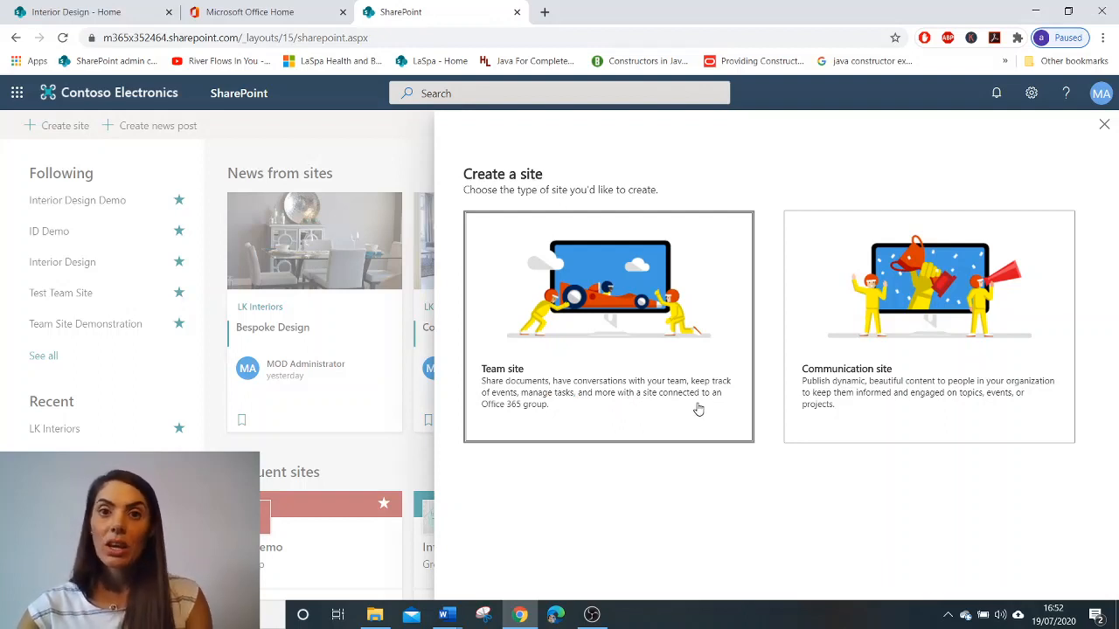
{"action": "left_click", "coordinate": [607, 326]}
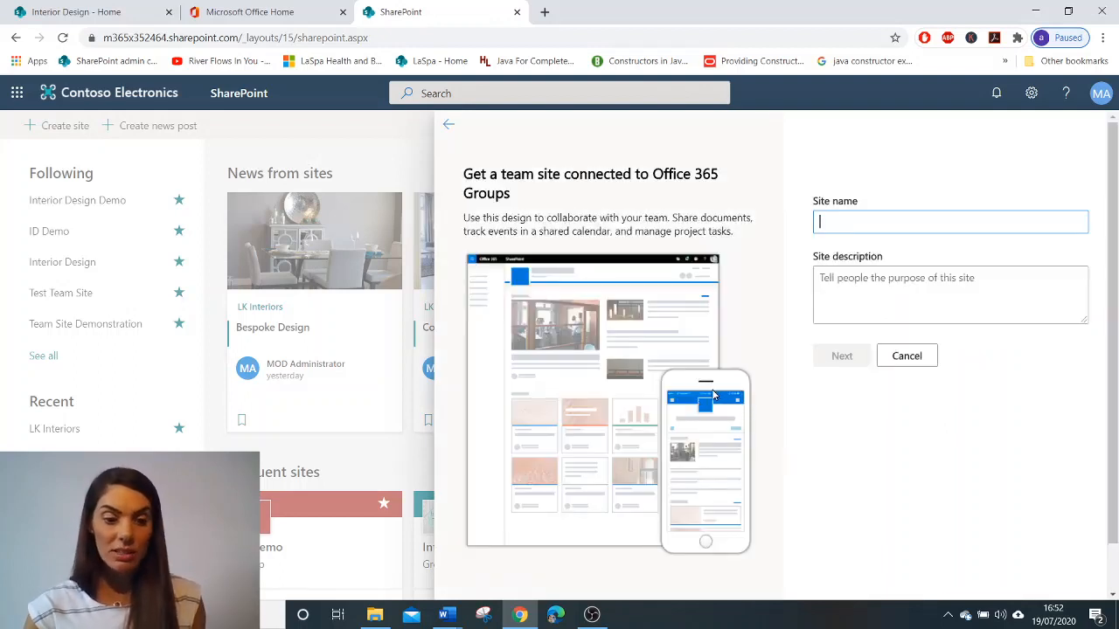
- Name the site 'Interior Design Demonstration example', correcting the spelling
{"action": "type", "text": "Interior"}
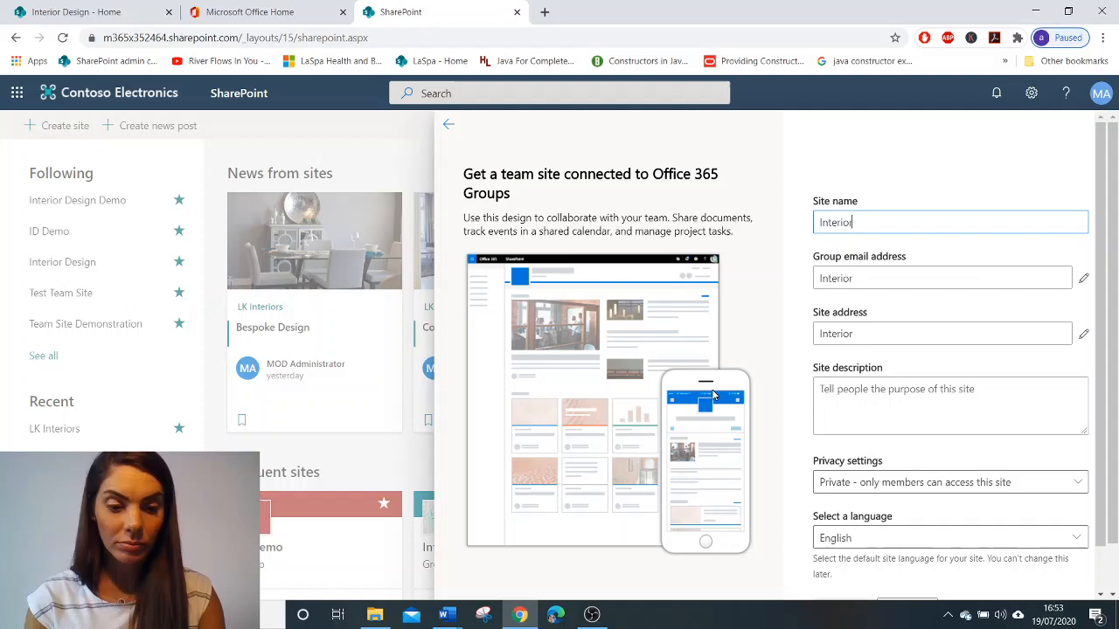
{"action": "type", "text": "Design D"}
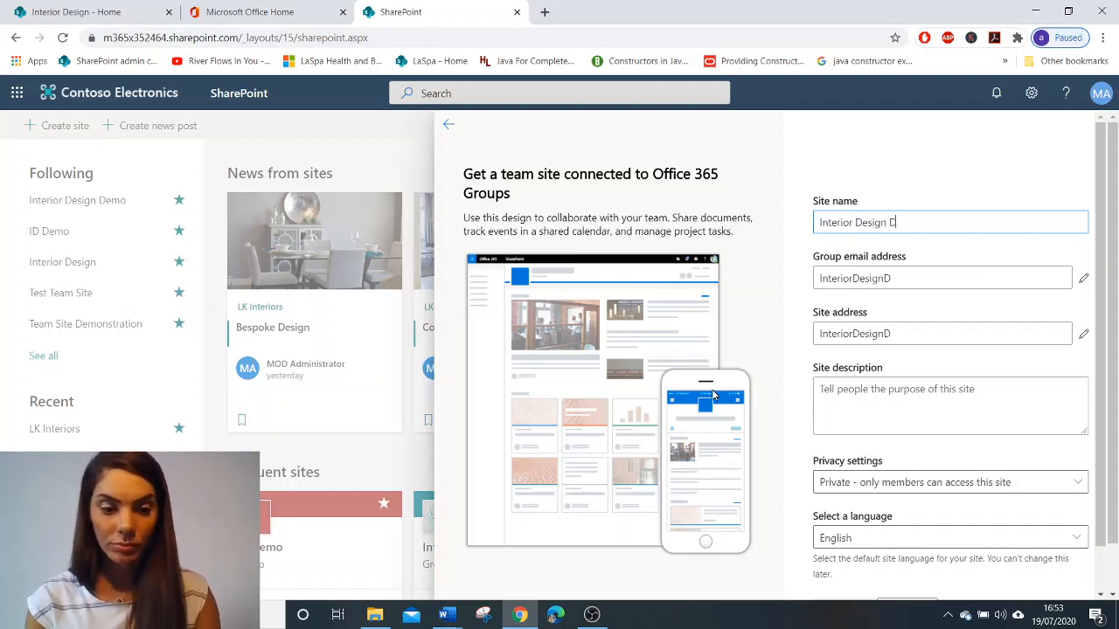
{"action": "type", "text": "emostrat"}
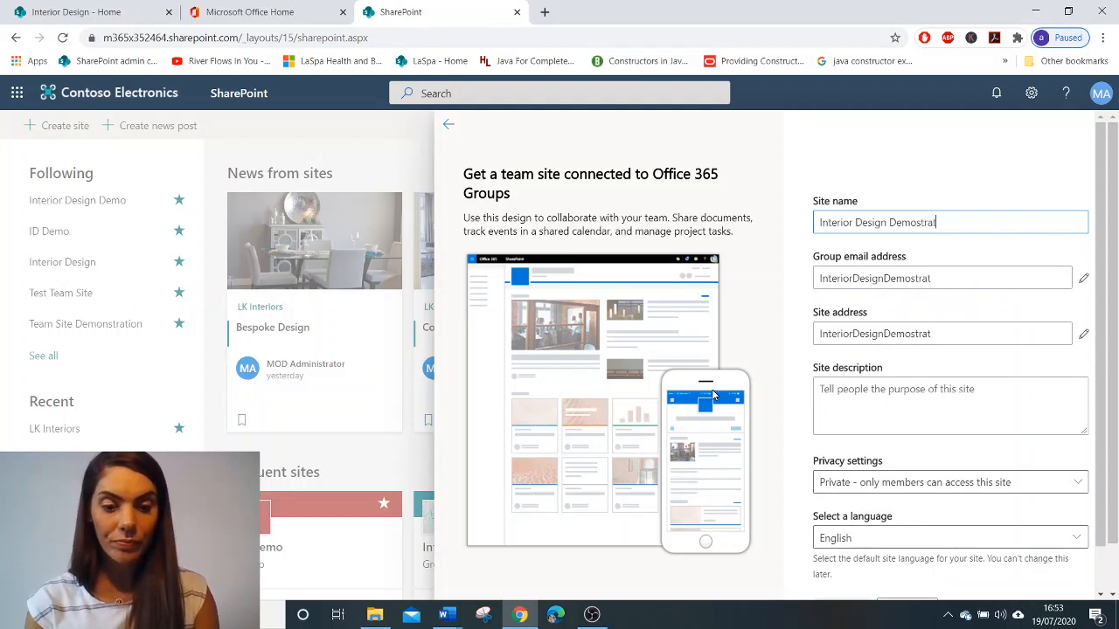
{"action": "type", "text": "ion"}
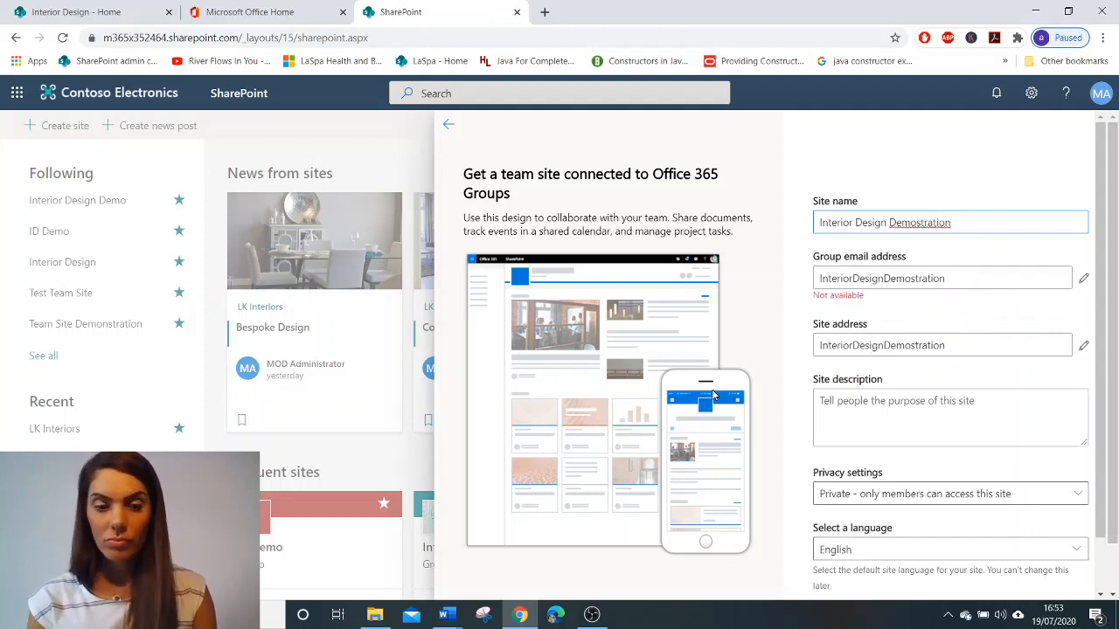
{"action": "type", "text": "example"}
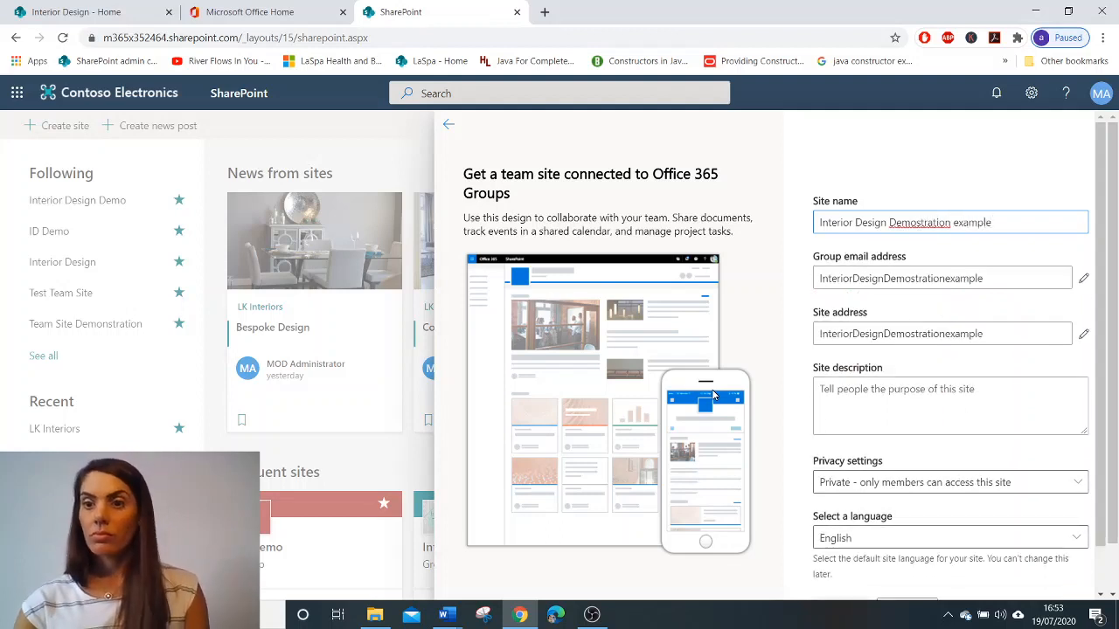
{"action": "right_click", "coordinate": [918, 222]}
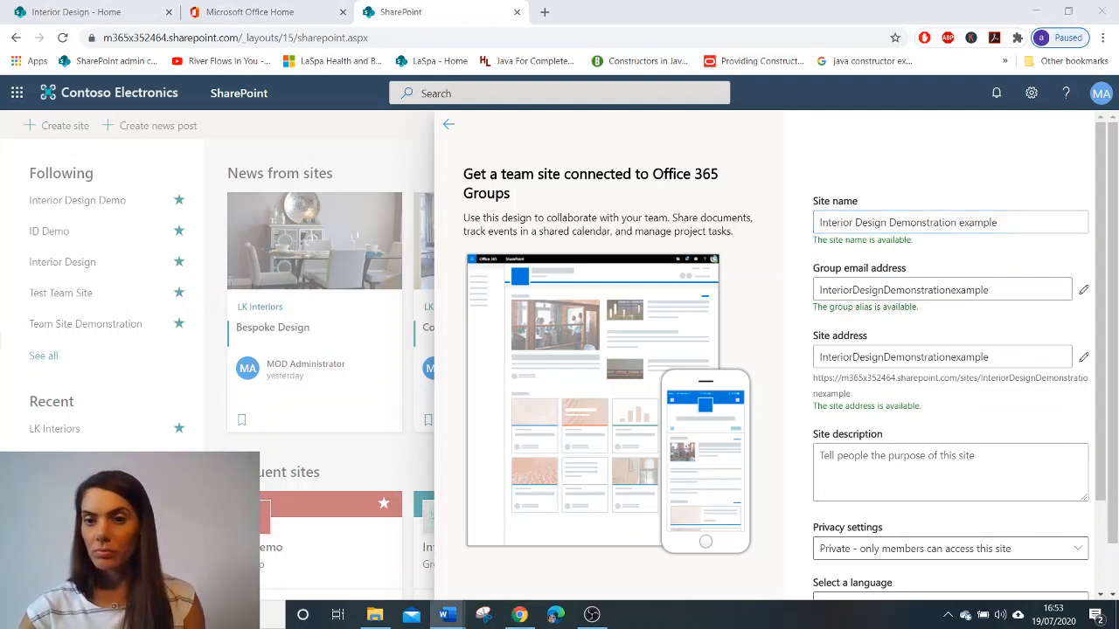
- Add the description 'Project content and information for our Interior design clientele' and set privacy to Private
{"action": "type", "text": "Project content and information for our Interior design clientele"}
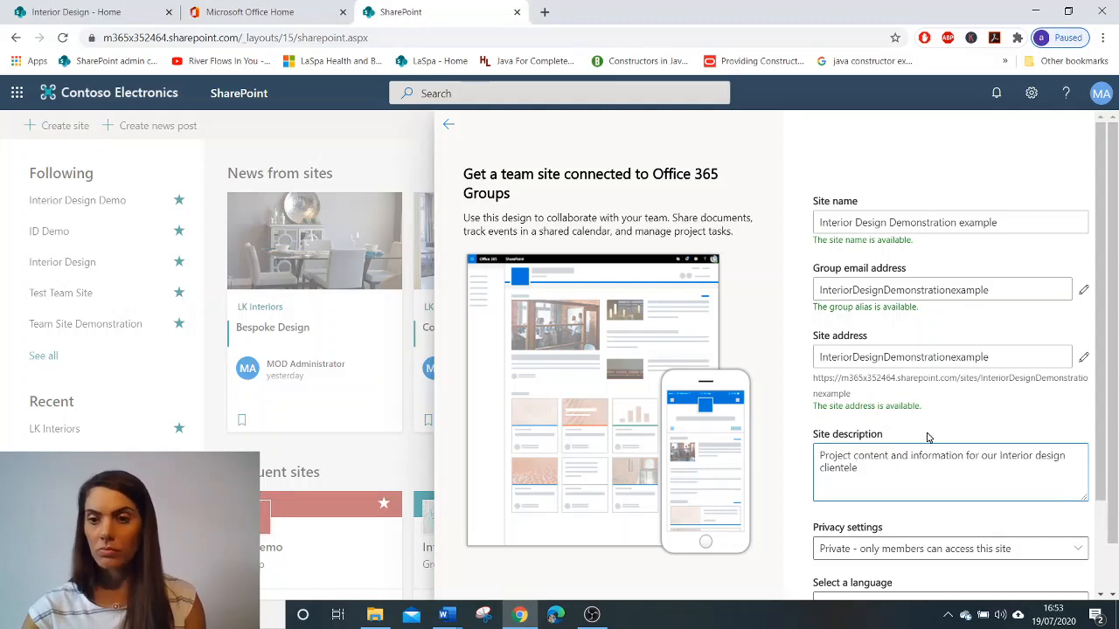
{"action": "scroll", "scroll_direction": "down", "scroll_amount": 3}
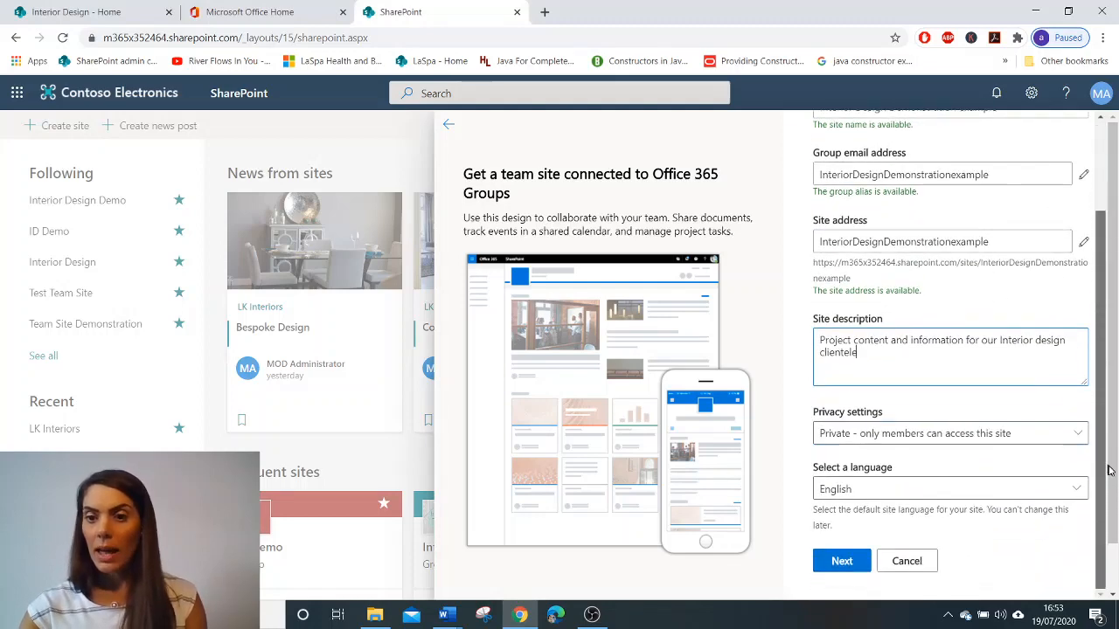
{"action": "mouse_move", "coordinate": [1046, 433]}
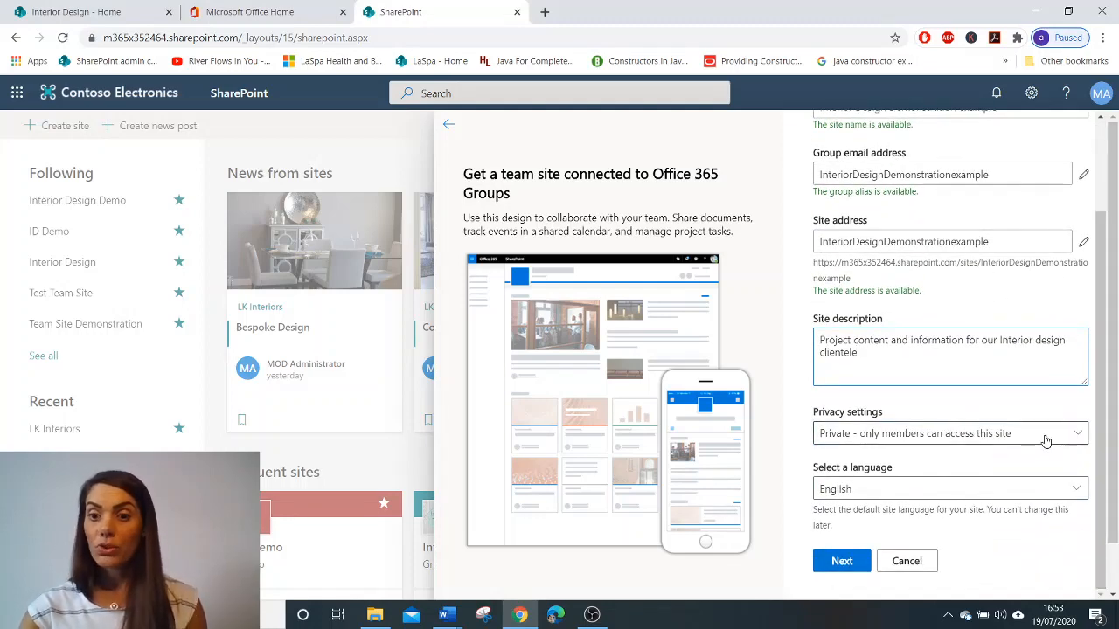
{"action": "left_click", "coordinate": [951, 432]}
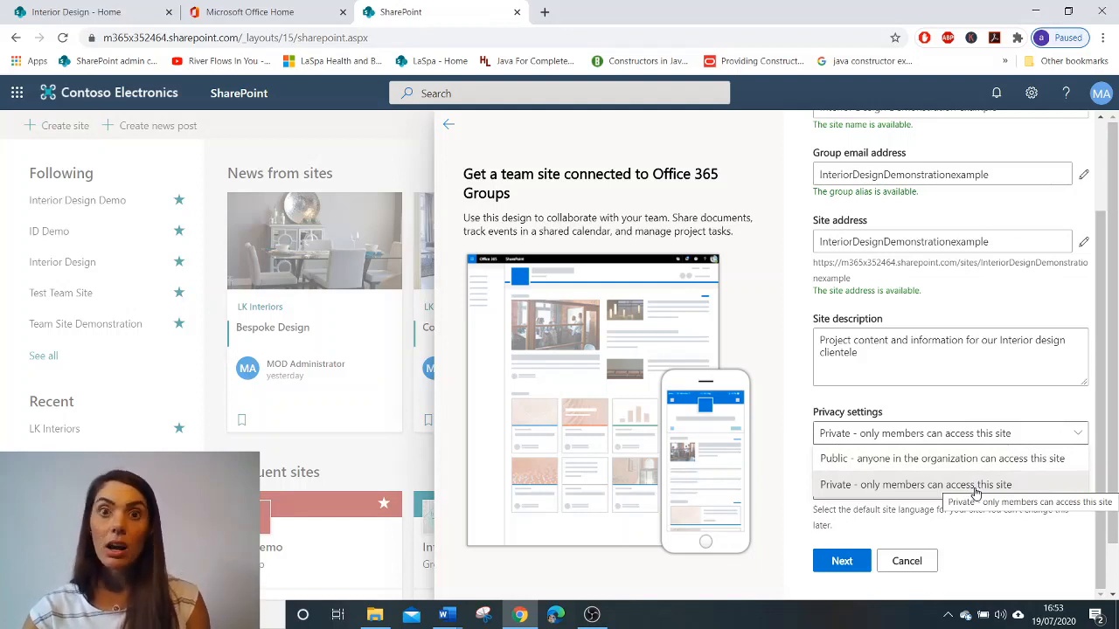
{"action": "left_click", "coordinate": [929, 484]}
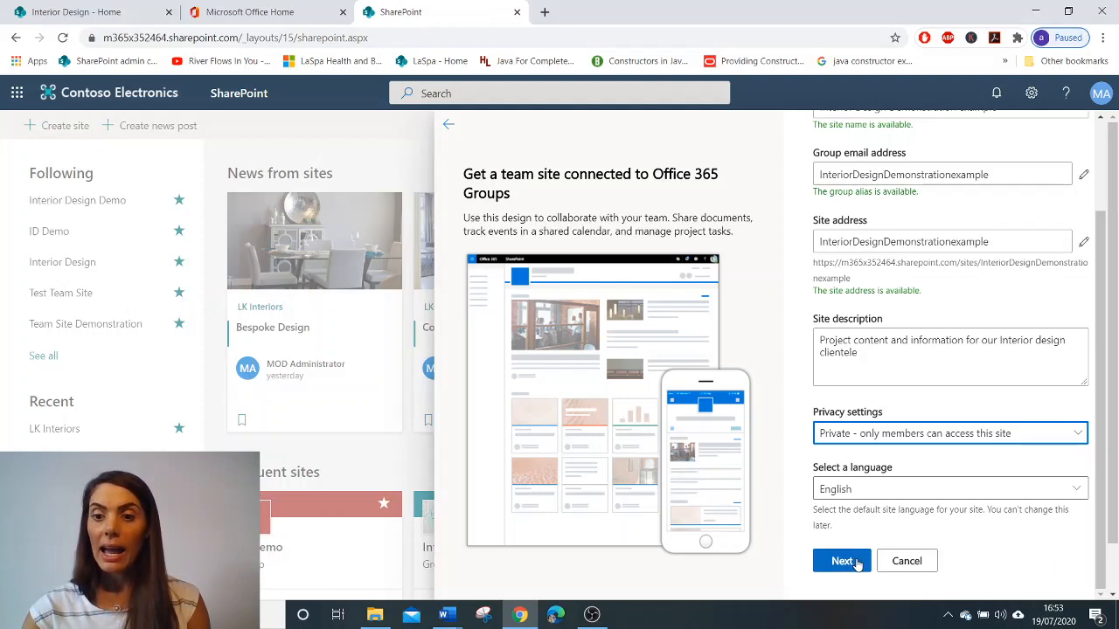
- Add Adele Vance, Megan Bowen and Irvin Sayers as group members
{"action": "left_click", "coordinate": [840, 560]}
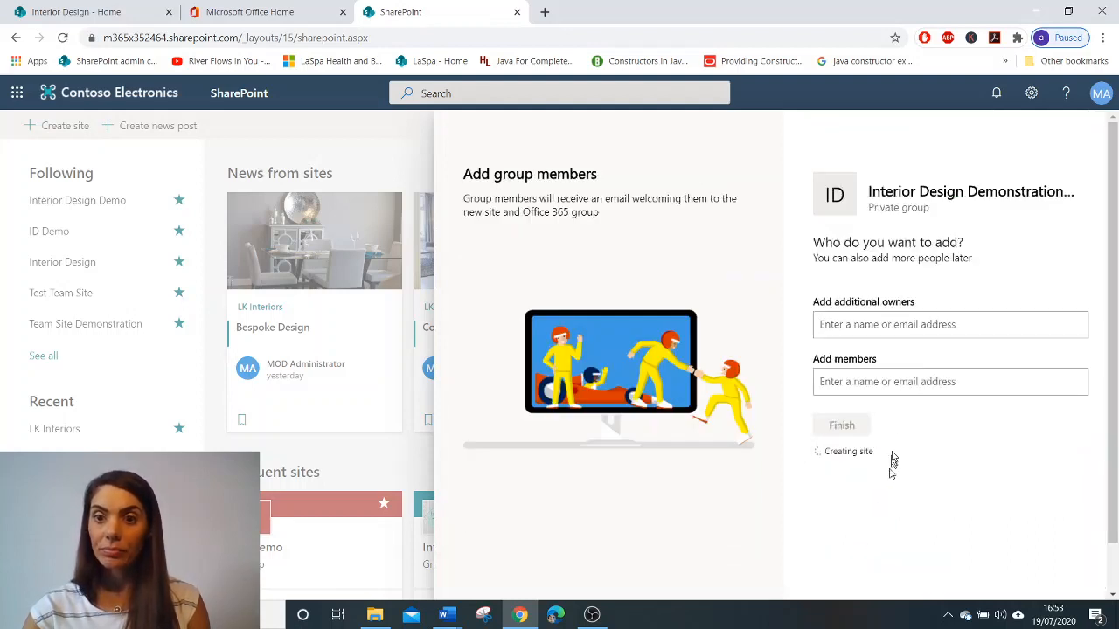
{"action": "mouse_move", "coordinate": [904, 330]}
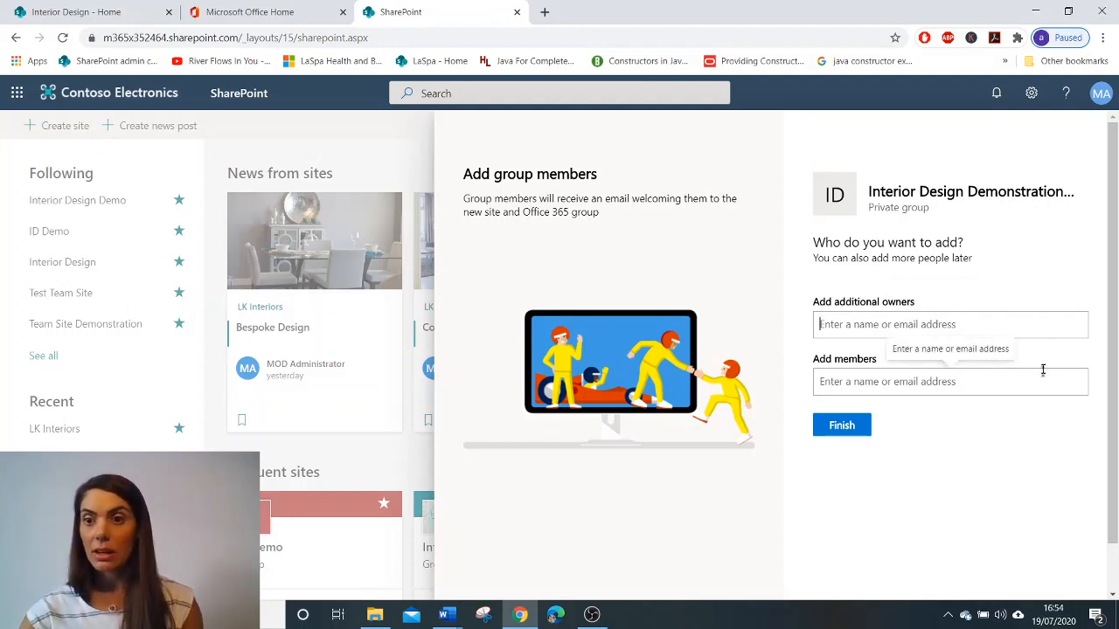
{"action": "mouse_move", "coordinate": [1042, 407]}
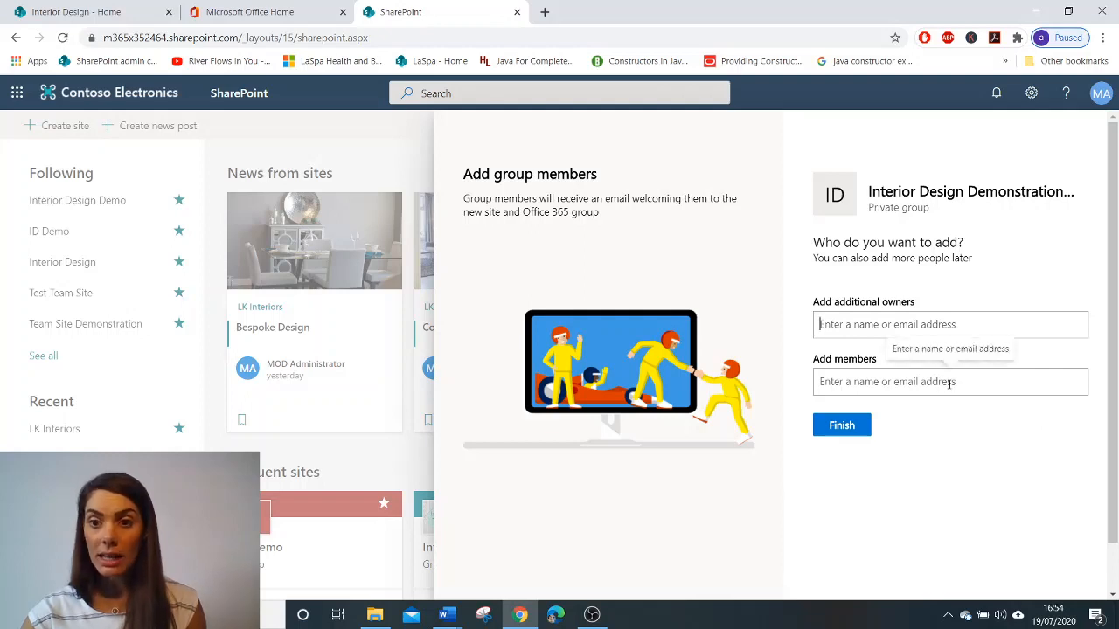
{"action": "type", "text": "Adele"}
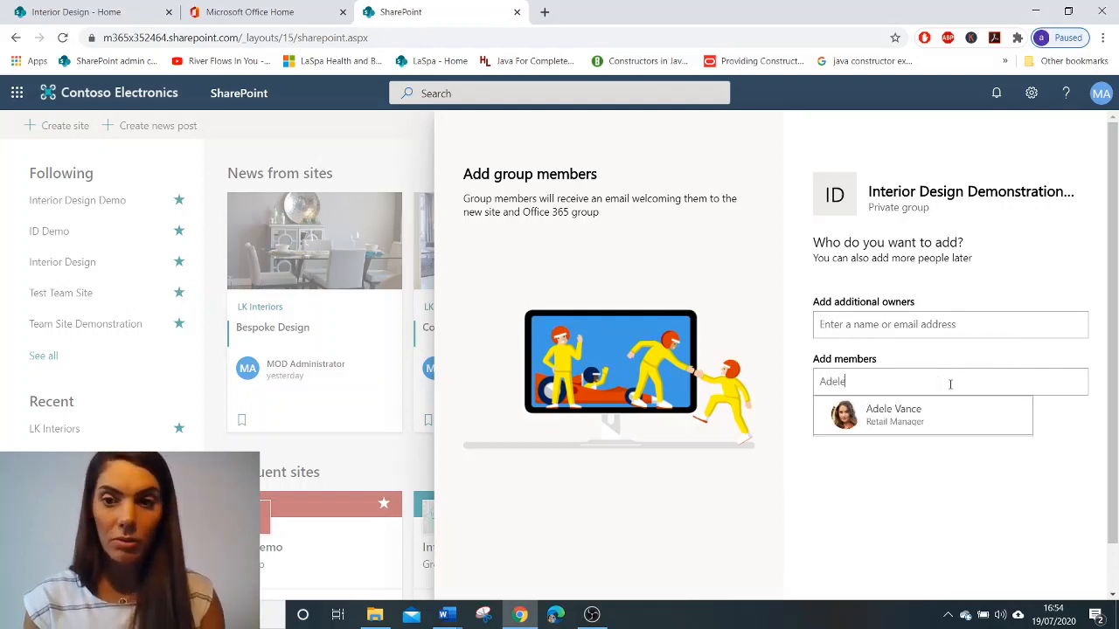
{"action": "left_click", "coordinate": [894, 414]}
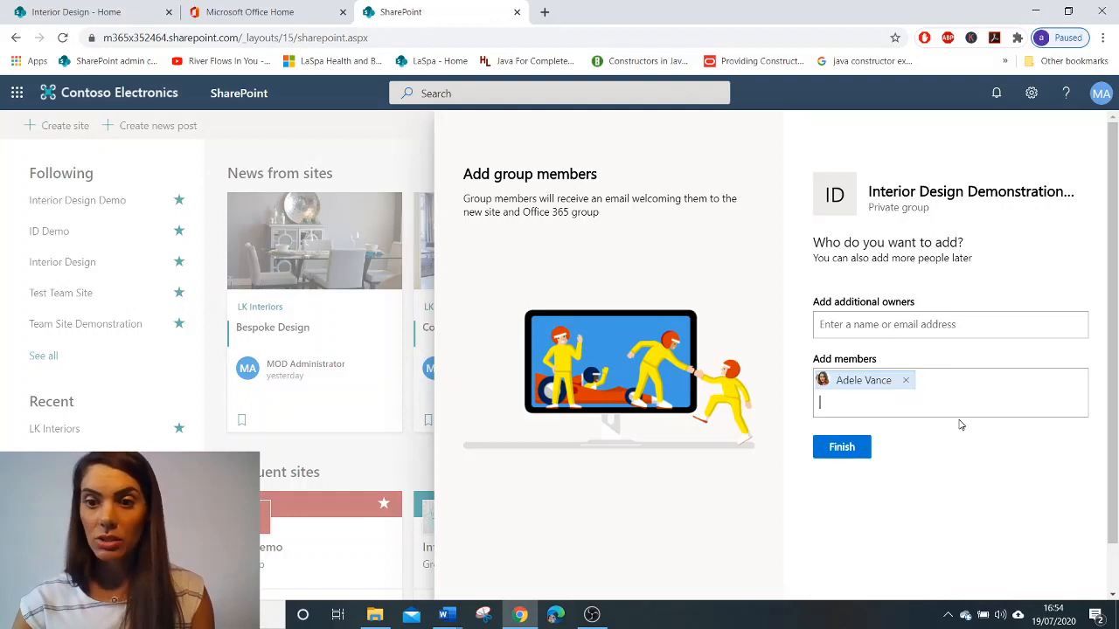
{"action": "type", "text": "Megan"}
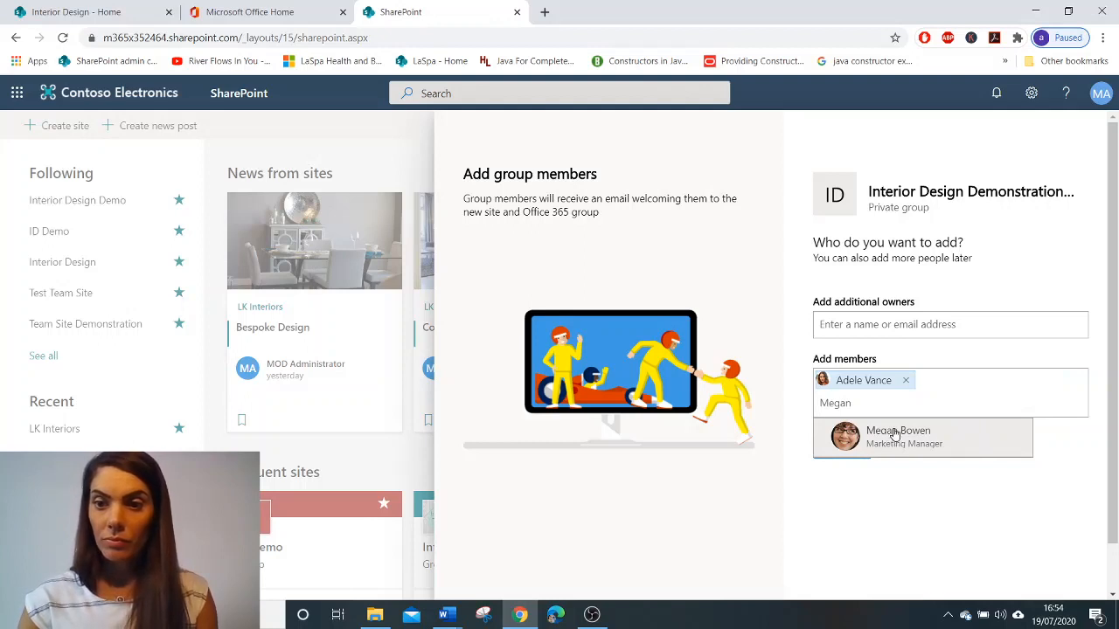
{"action": "left_click", "coordinate": [898, 436]}
{"action": "type", "text": "Irvin"}
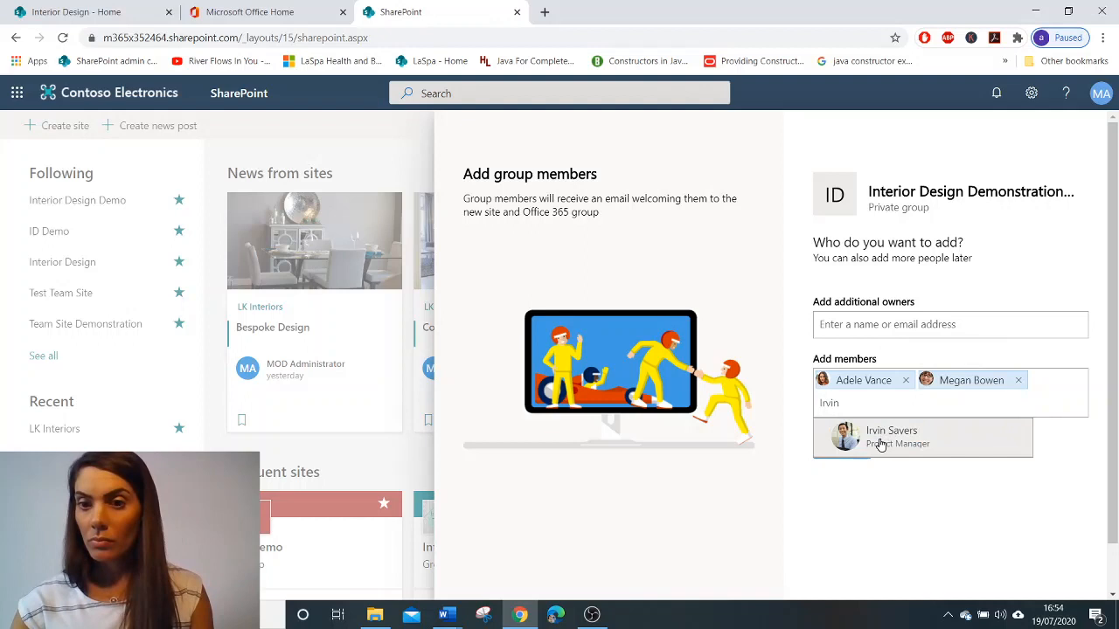
{"action": "left_click", "coordinate": [891, 437]}
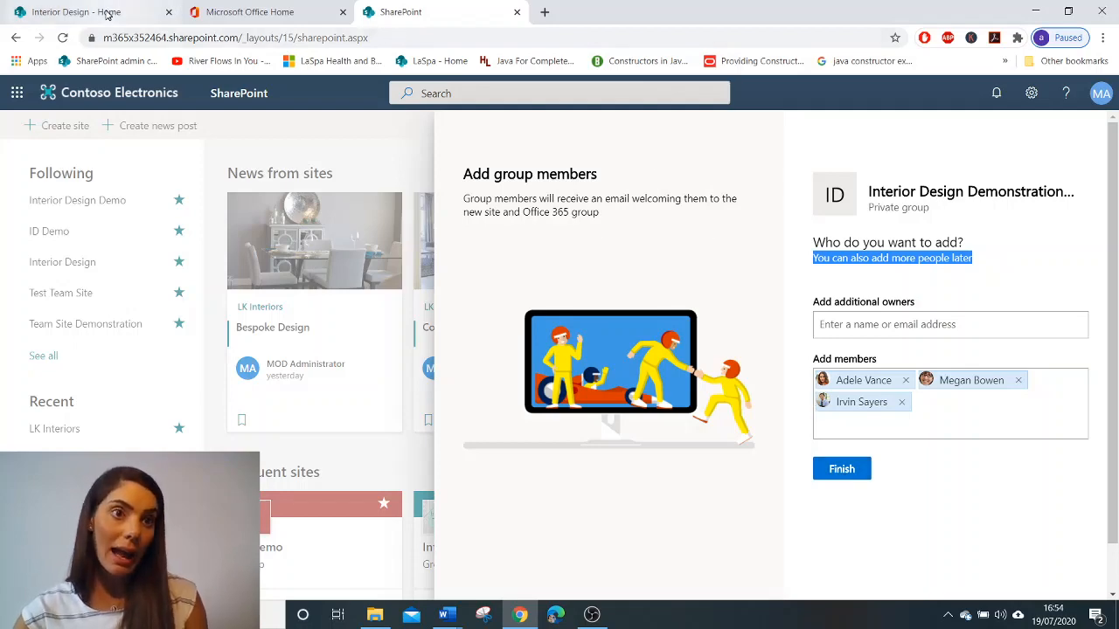
- Return to the existing Interior Design site and close its group members list
{"action": "left_click", "coordinate": [840, 468]}
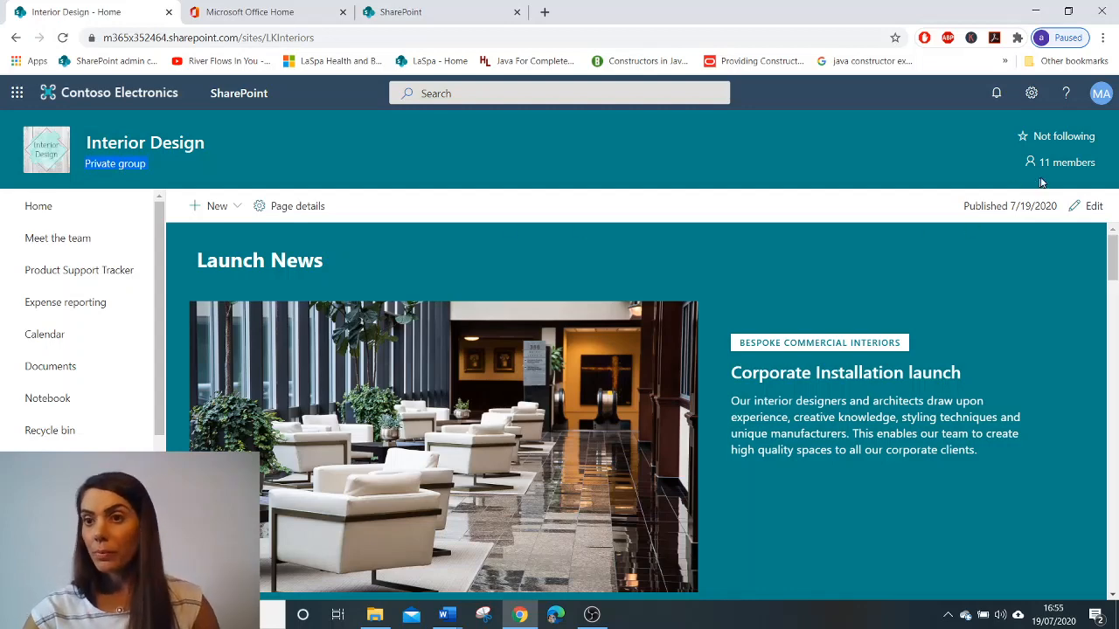
{"action": "left_click", "coordinate": [1059, 161]}
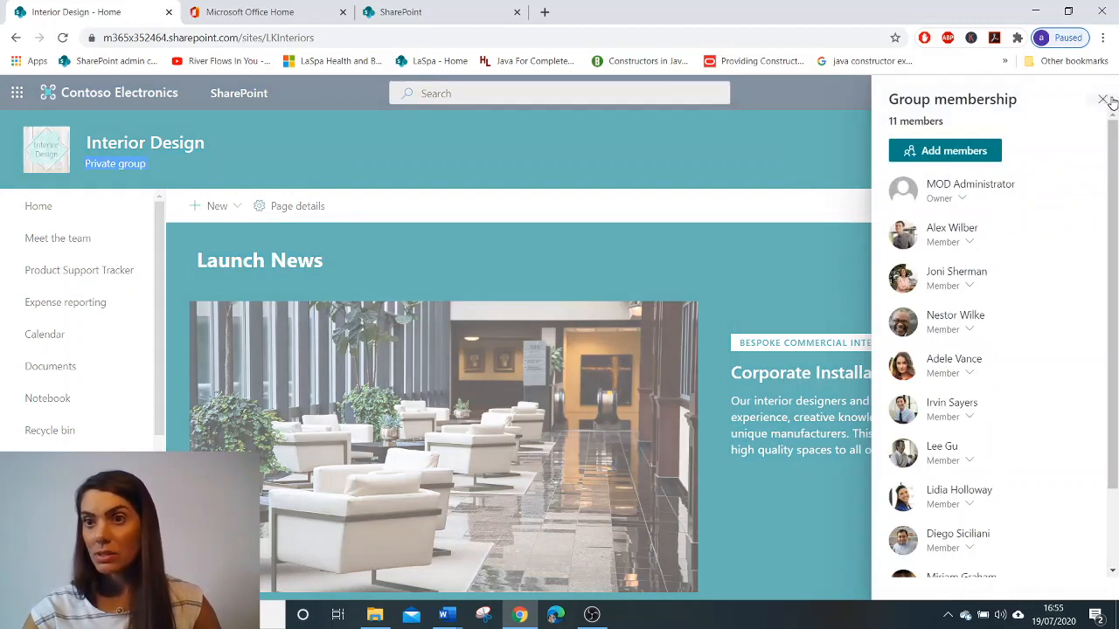
{"action": "left_click", "coordinate": [1102, 99]}
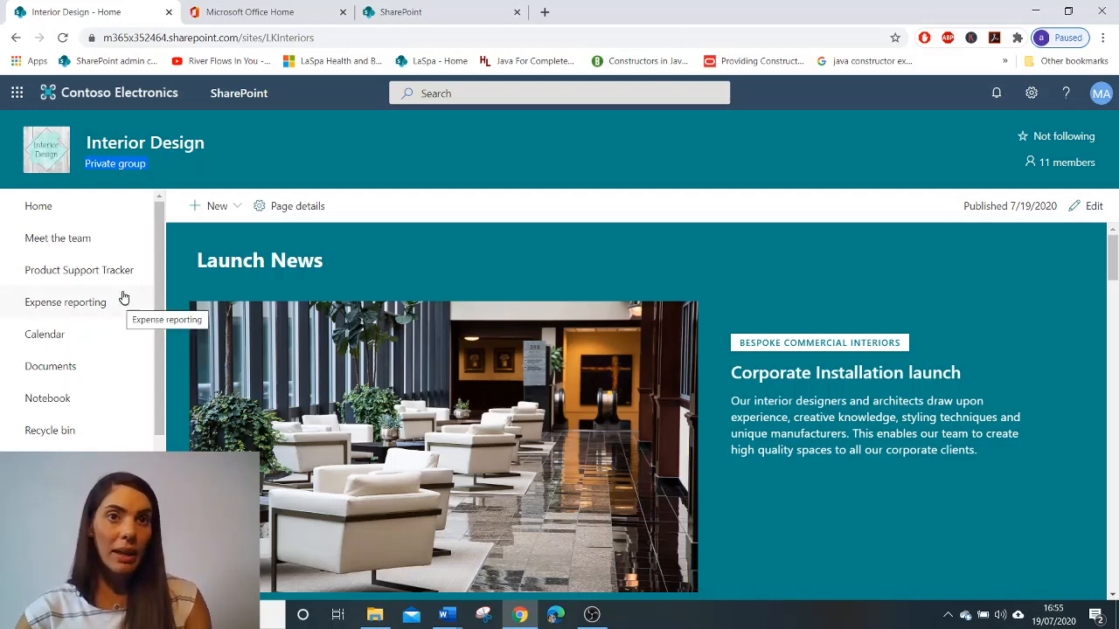
{"action": "mouse_move", "coordinate": [68, 376]}
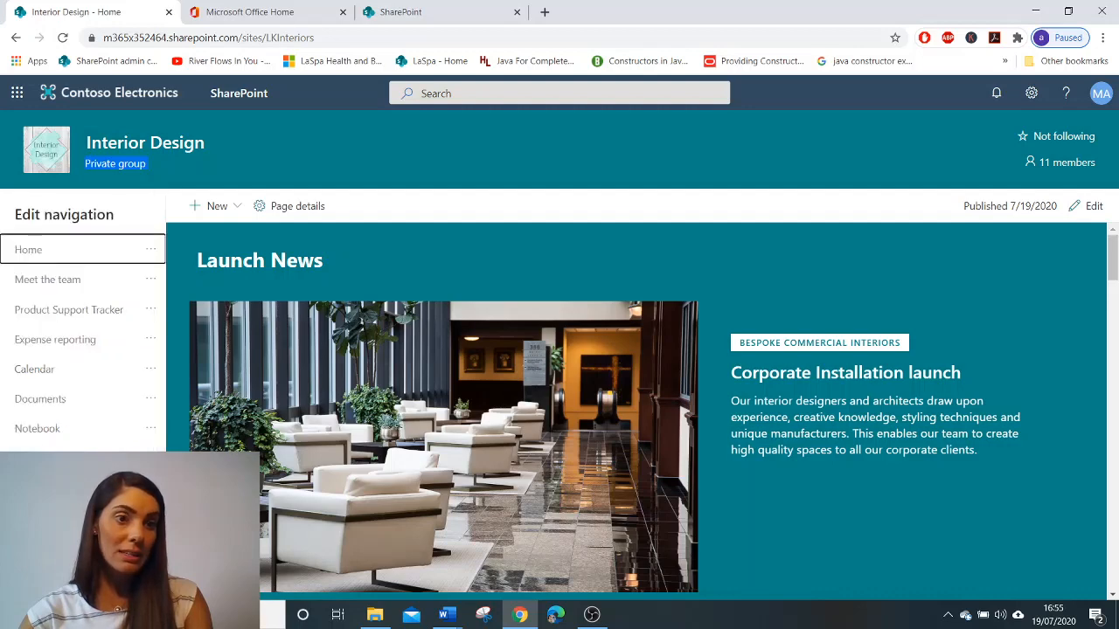
- Cancel navigation editing without saving changes
{"action": "left_click", "coordinate": [150, 249]}
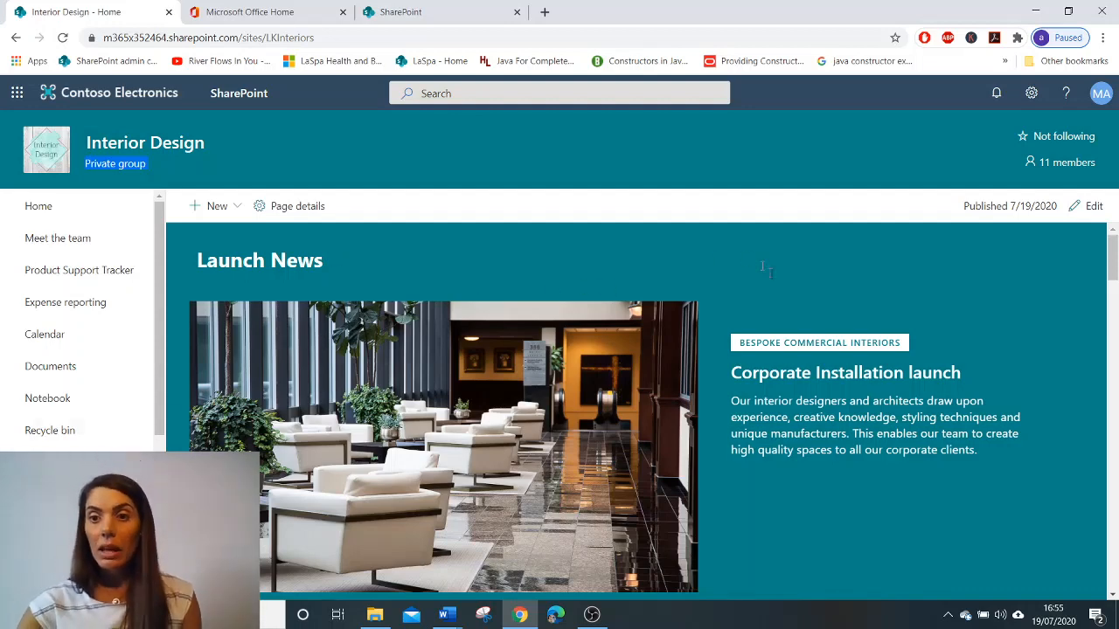
{"action": "mouse_move", "coordinate": [512, 453]}
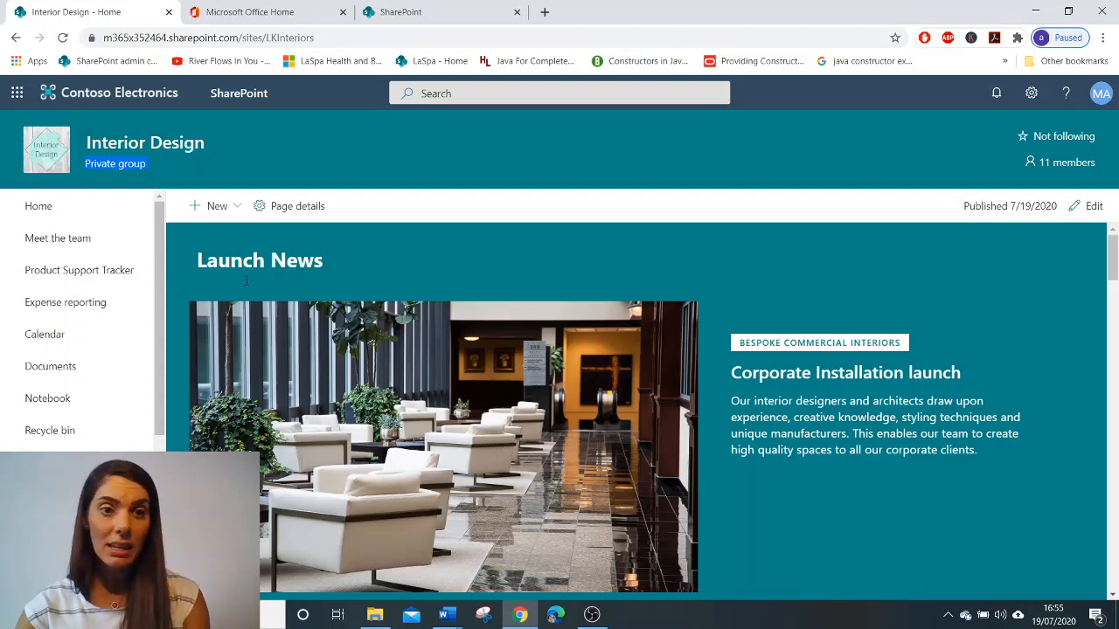
{"action": "mouse_move", "coordinate": [505, 293]}
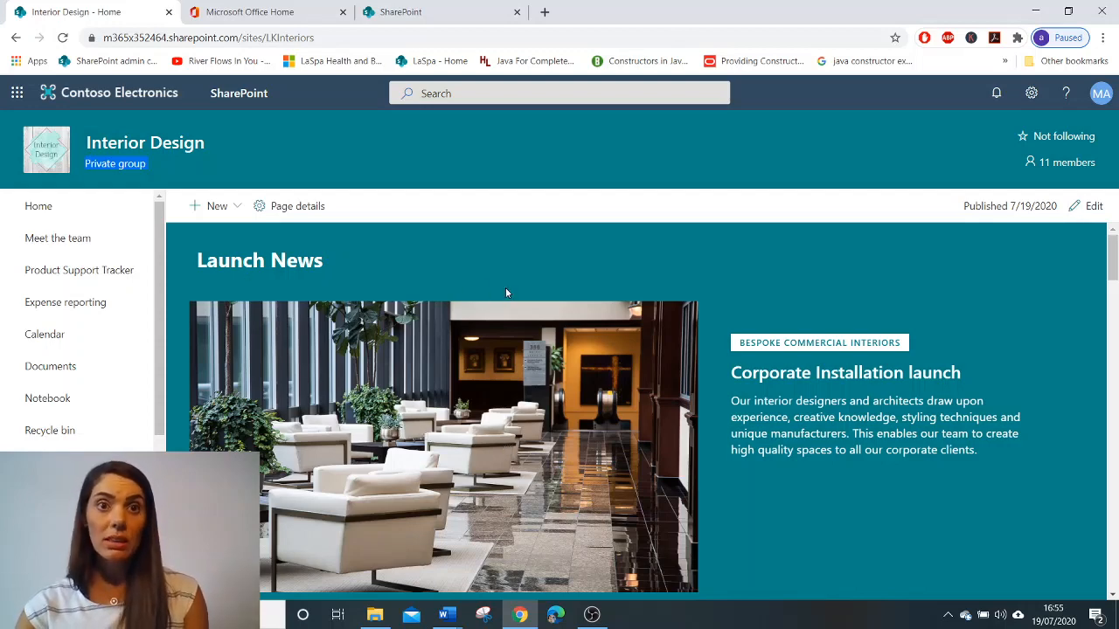
{"action": "mouse_move", "coordinate": [877, 328]}
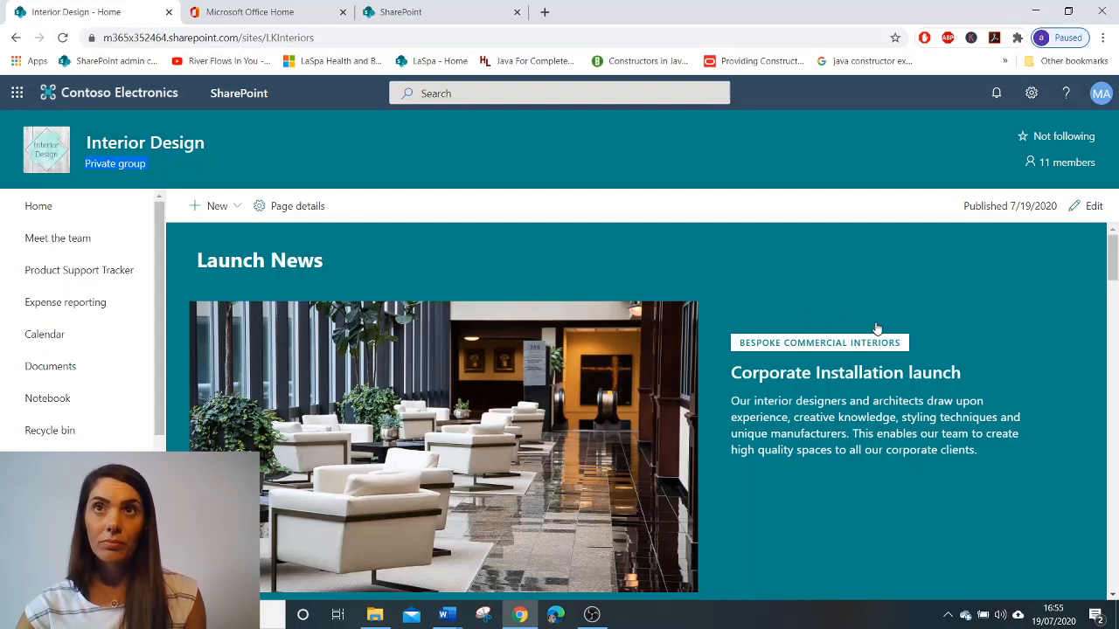
- Scroll down to the Key Team Documents quick links and upcoming events list
{"action": "scroll", "scroll_direction": "down", "scroll_amount": 3}
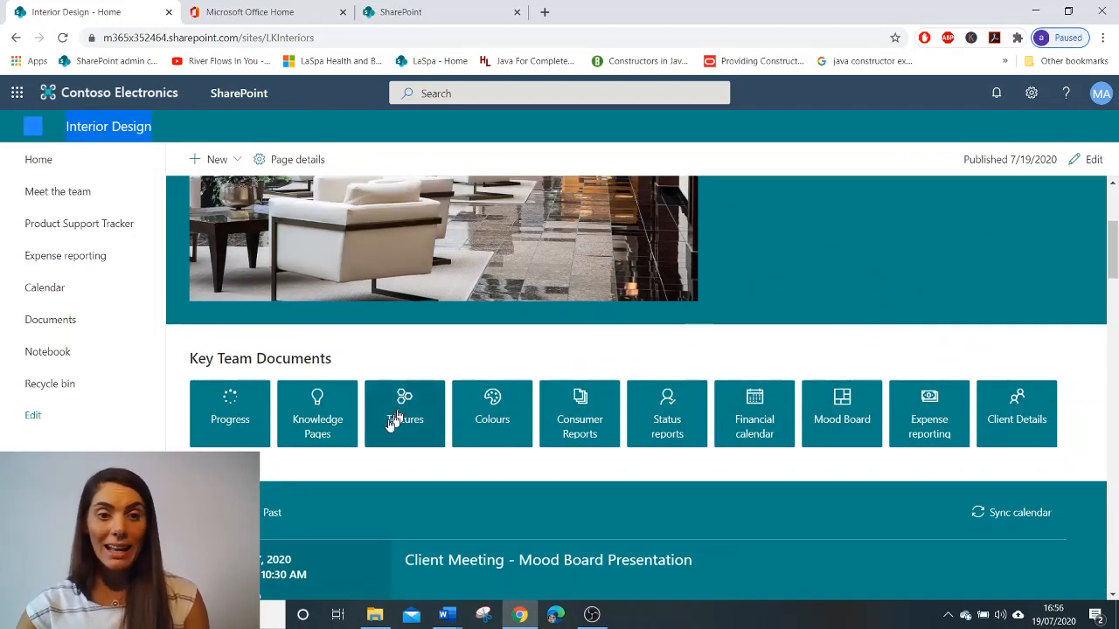
{"action": "mouse_move", "coordinate": [404, 413]}
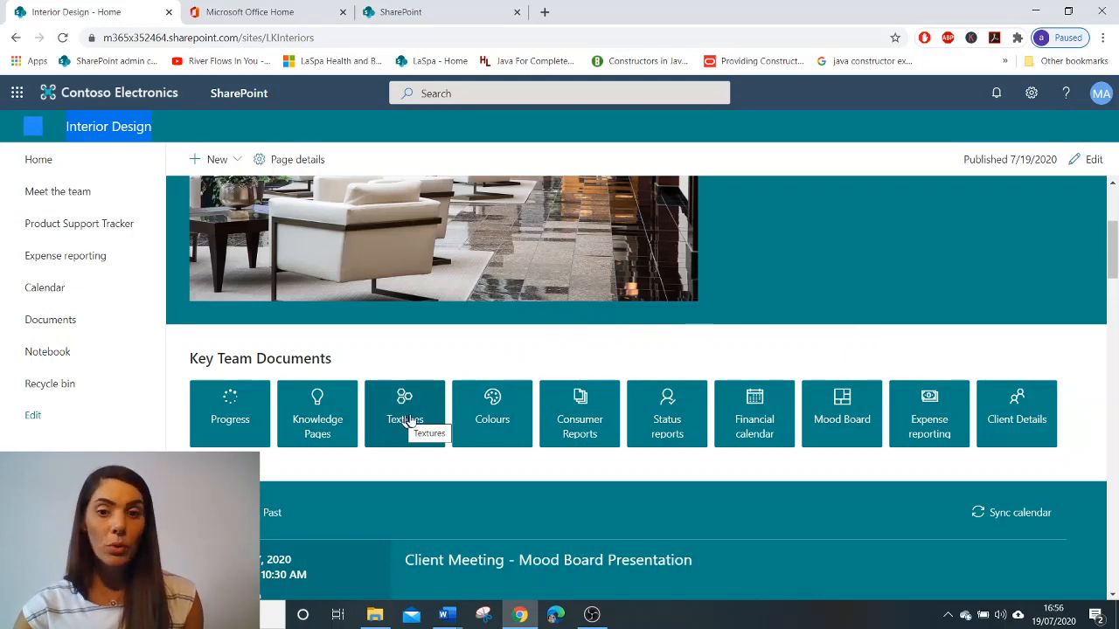
{"action": "mouse_move", "coordinate": [975, 429]}
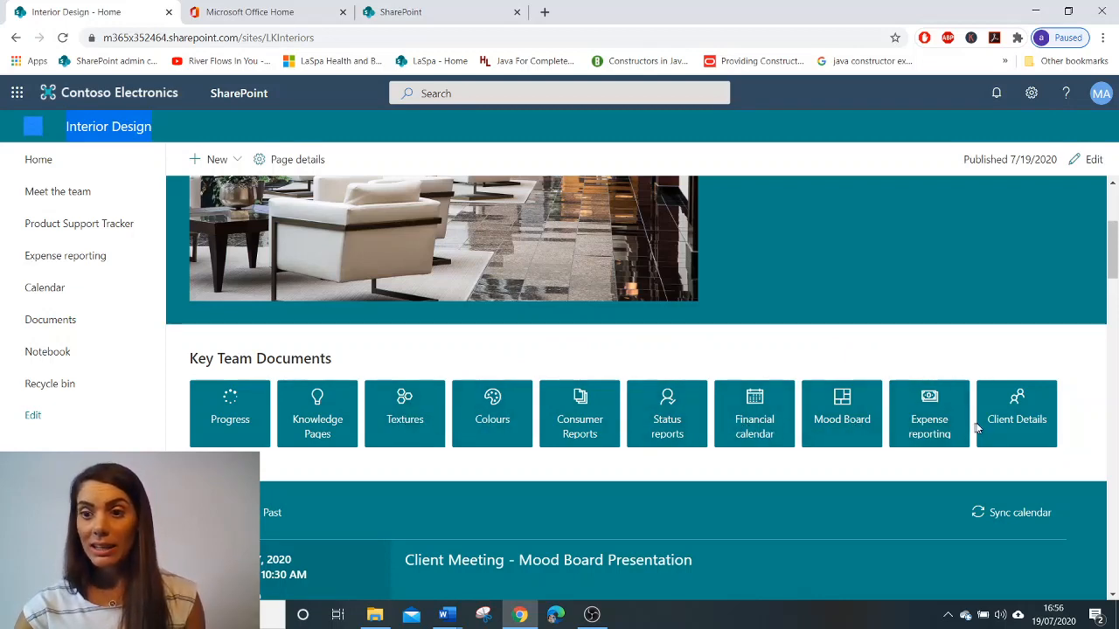
{"action": "scroll", "scroll_direction": "down", "scroll_amount": 3}
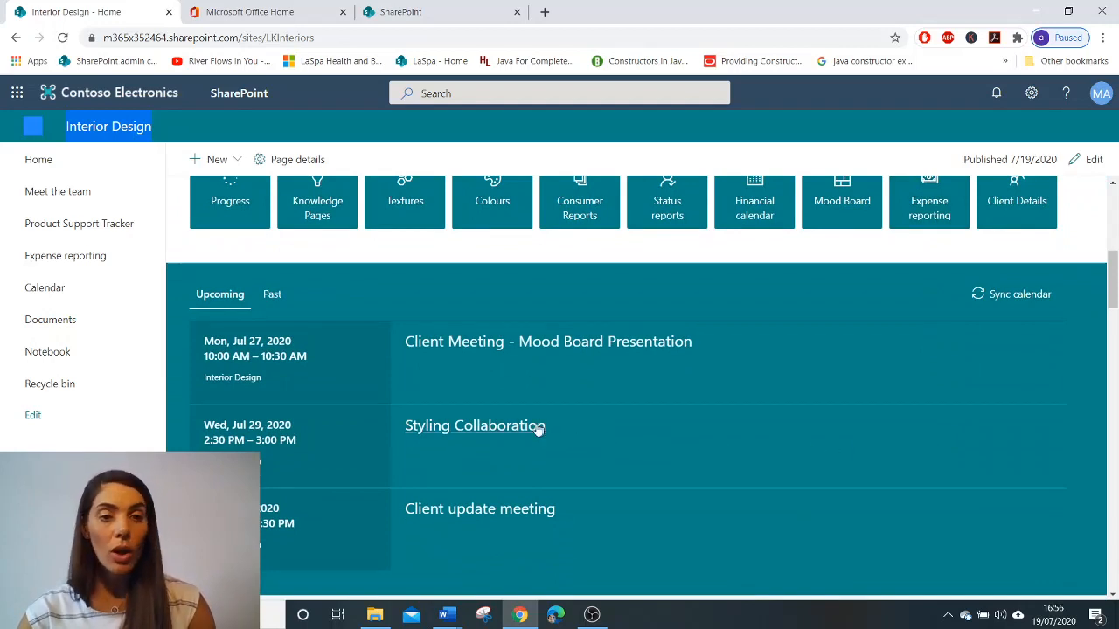
{"action": "mouse_move", "coordinate": [911, 347]}
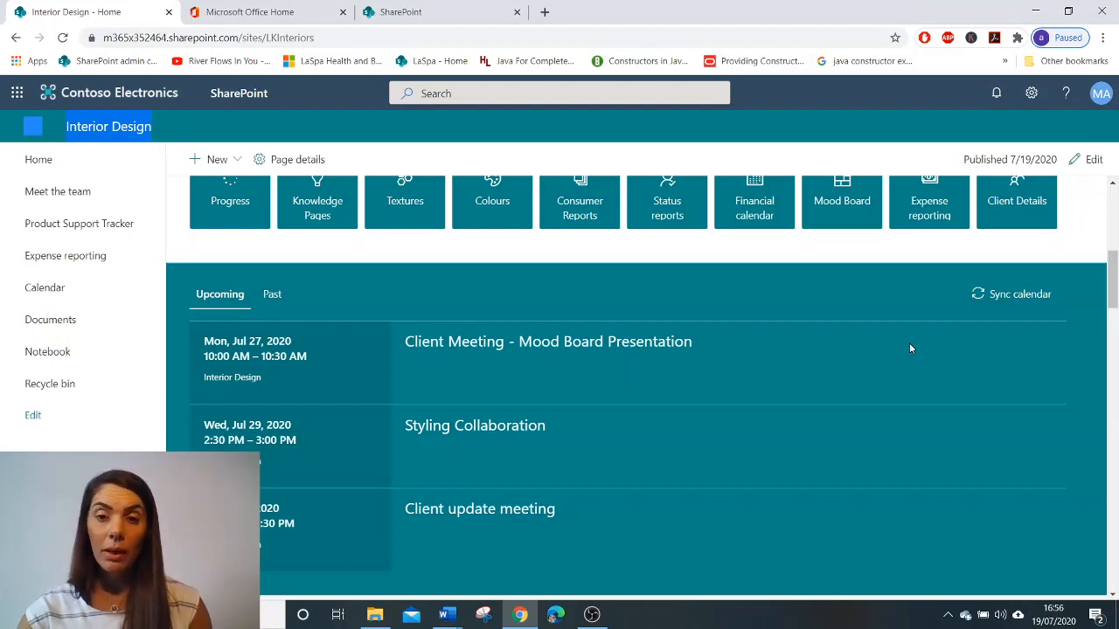
{"action": "mouse_move", "coordinate": [872, 373]}
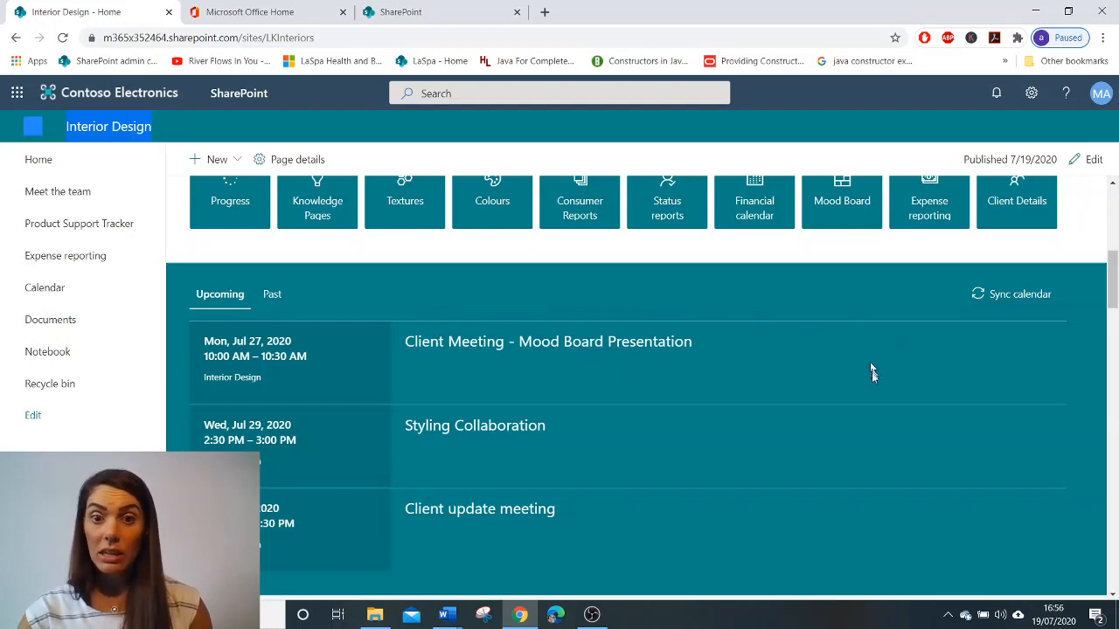
{"action": "mouse_move", "coordinate": [889, 427]}
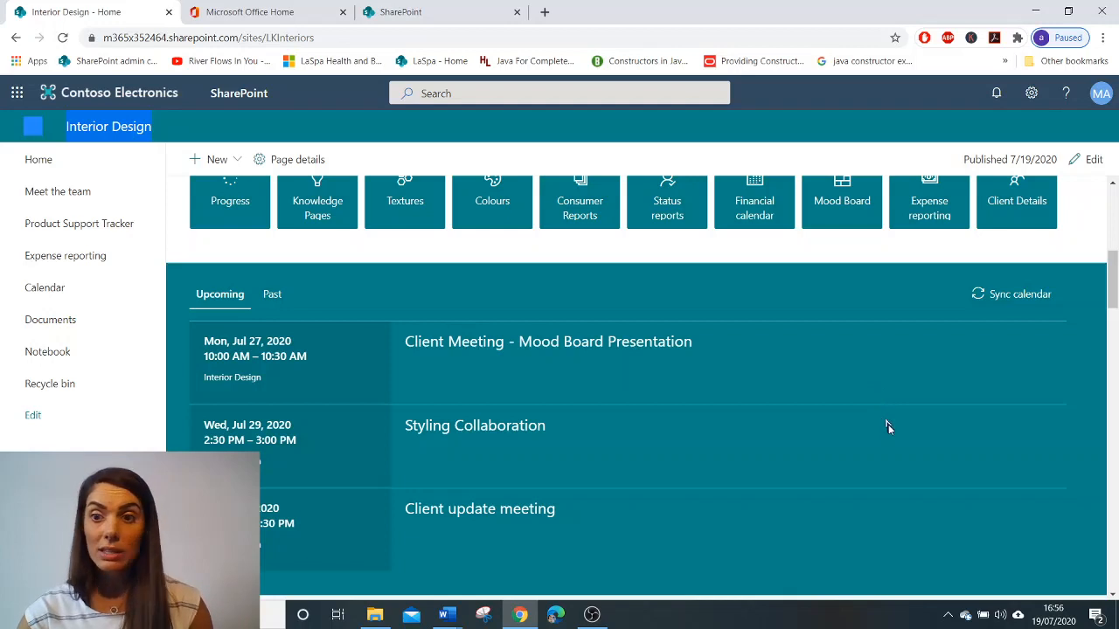
{"action": "mouse_move", "coordinate": [749, 530]}
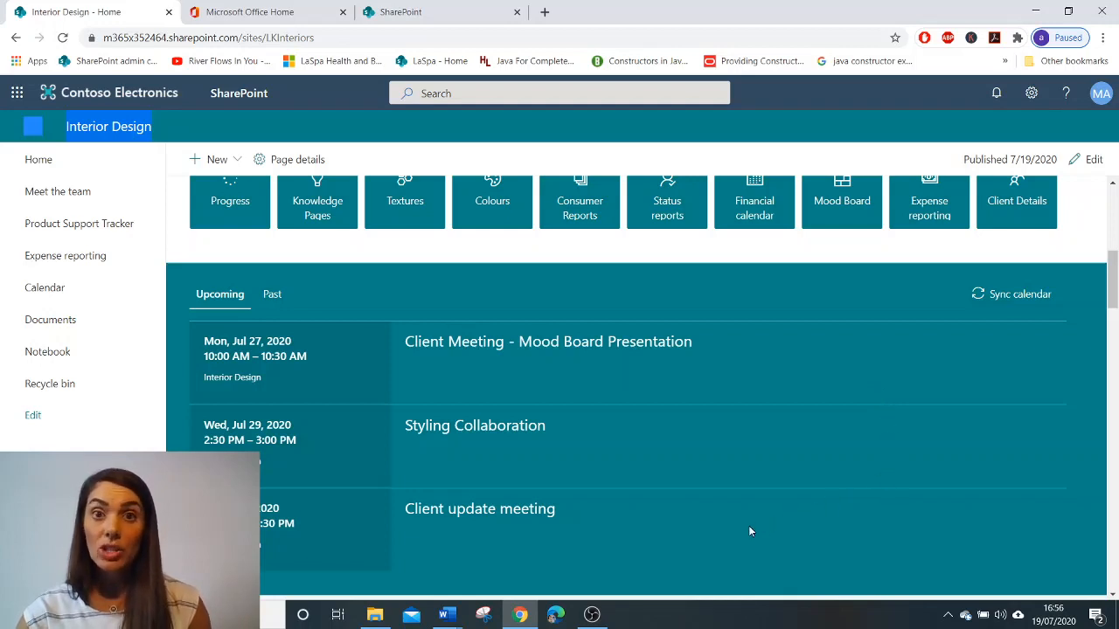
{"action": "mouse_move", "coordinate": [654, 495]}
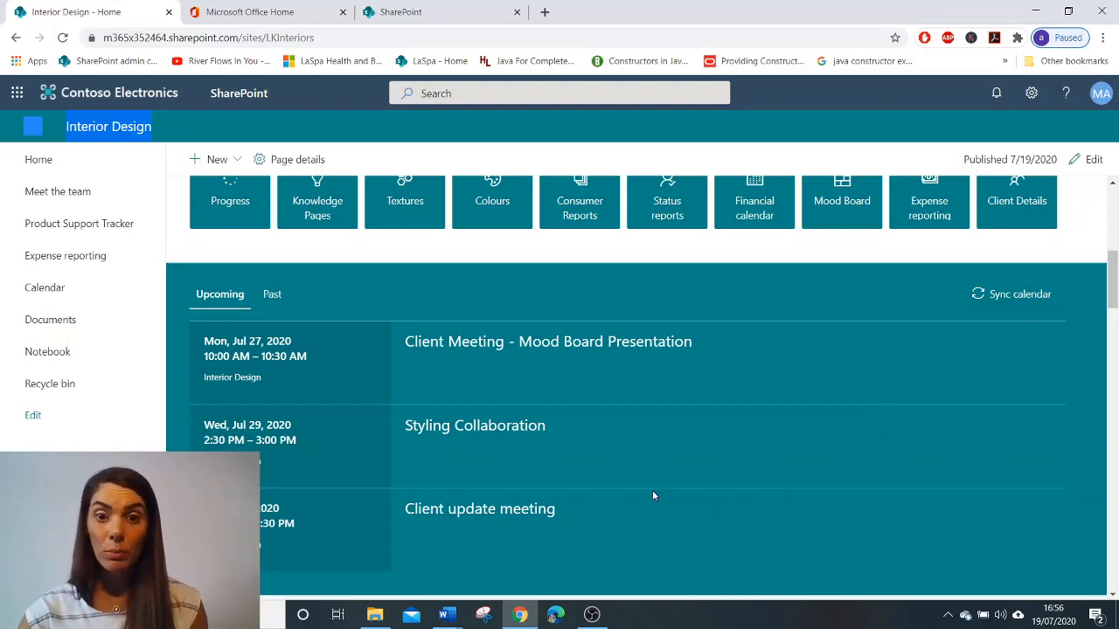
{"action": "mouse_move", "coordinate": [836, 299]}
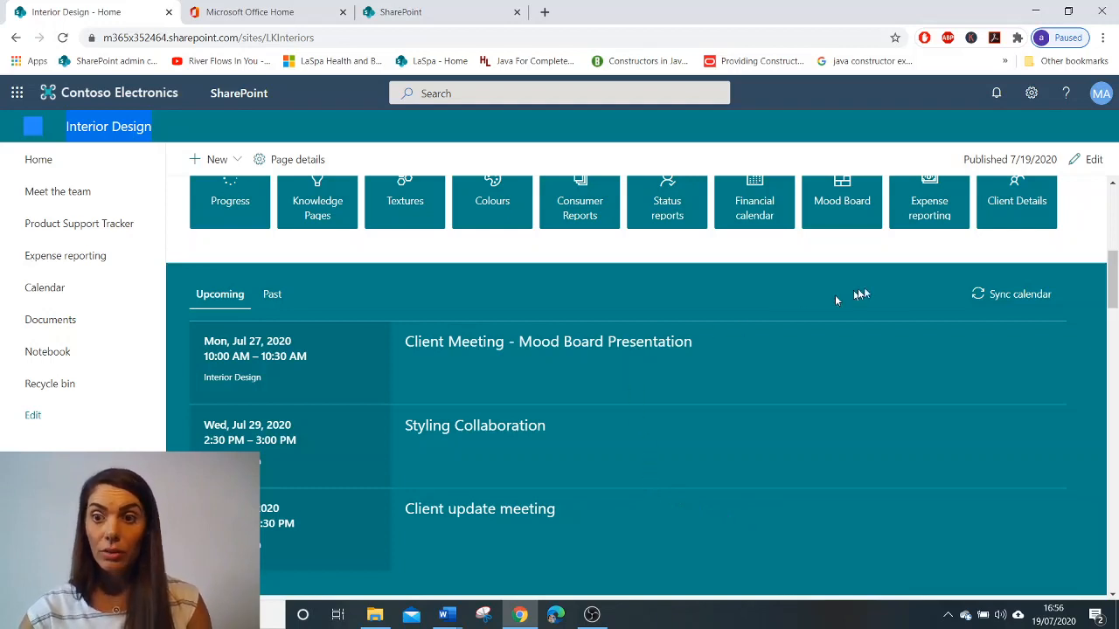
{"action": "mouse_move", "coordinate": [645, 542]}
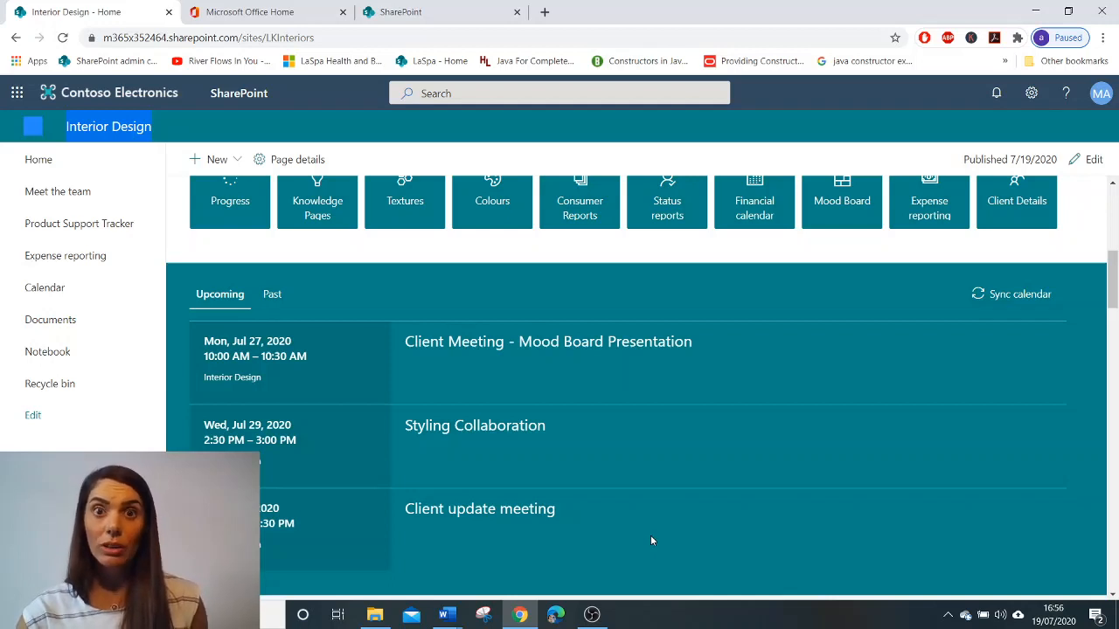
- Scroll past Team Training tiles to the Documents library with Flooring.docx and Timeless.docx
{"action": "scroll", "scroll_direction": "down", "scroll_amount": 3}
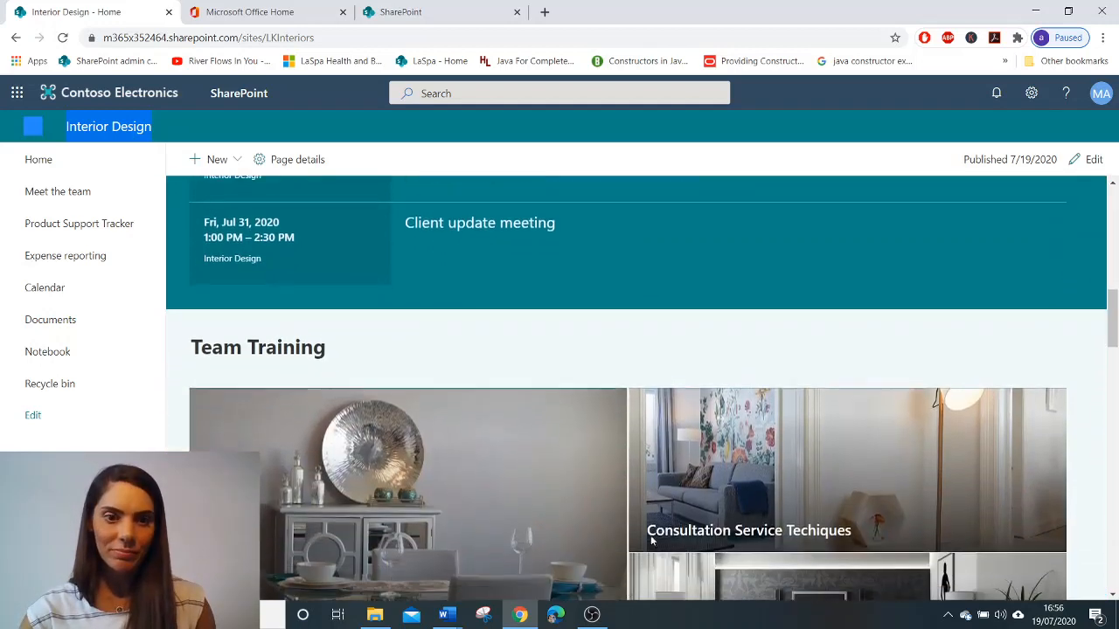
{"action": "scroll", "scroll_direction": "down", "scroll_amount": 3}
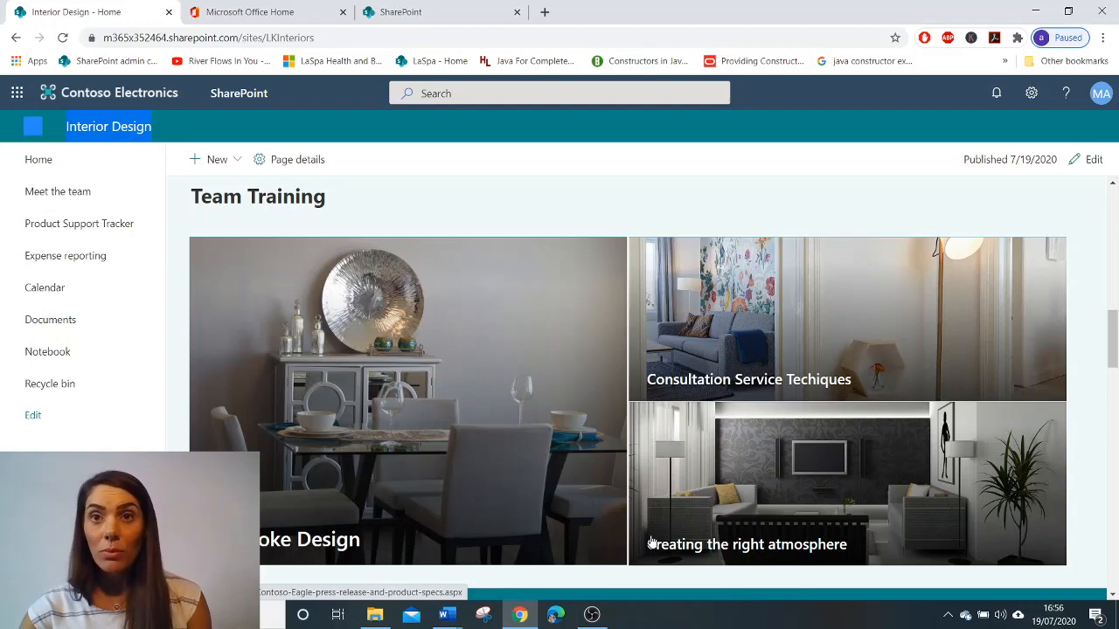
{"action": "mouse_move", "coordinate": [887, 422]}
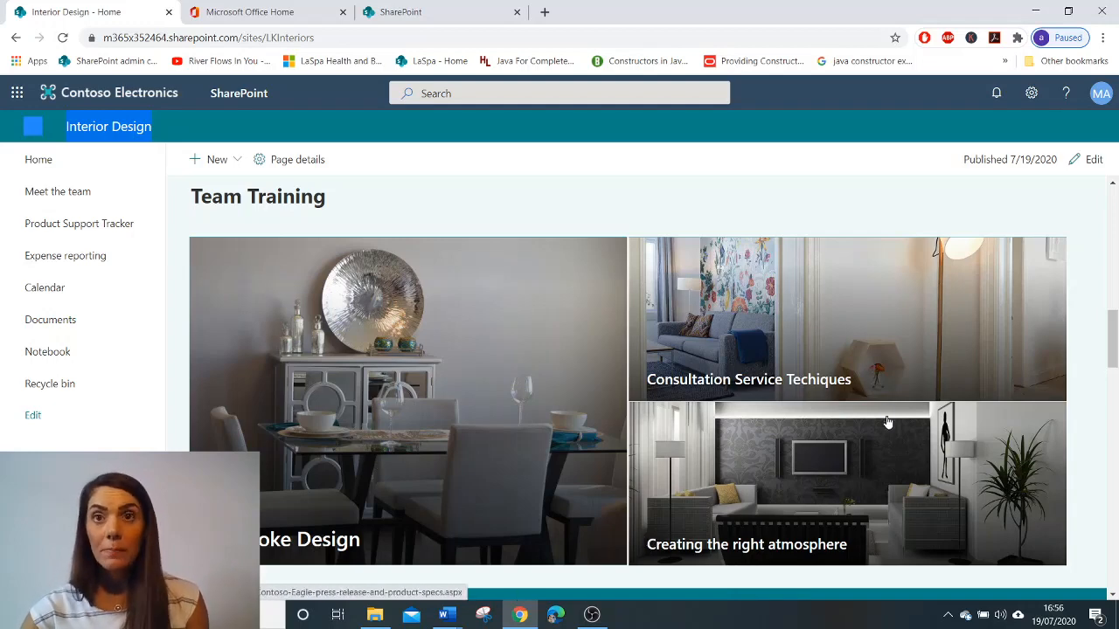
{"action": "scroll", "scroll_direction": "down", "scroll_amount": 3}
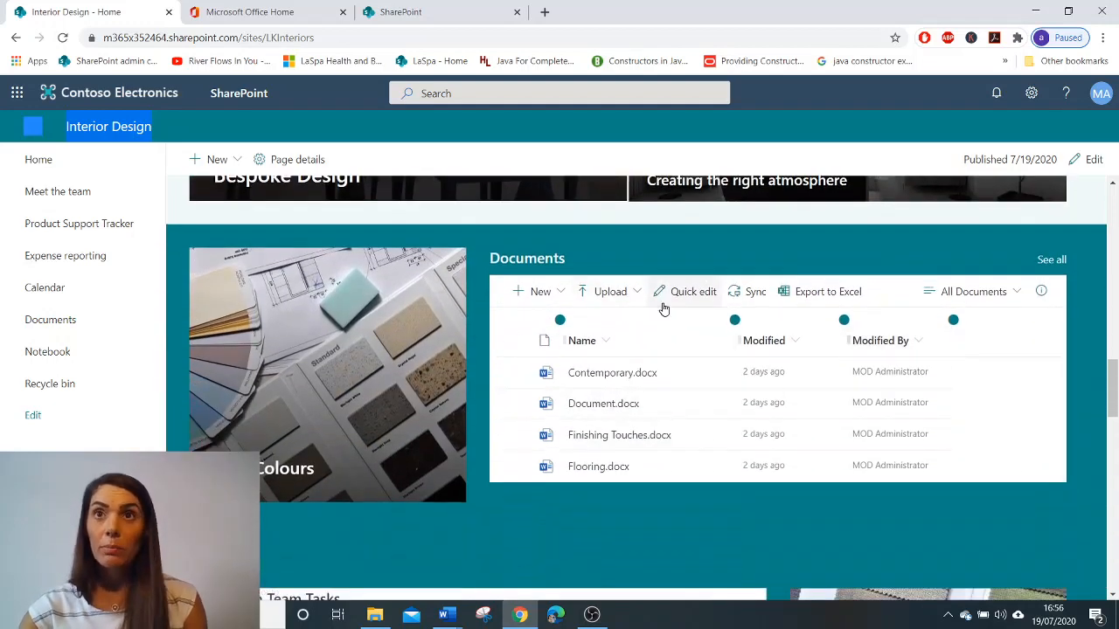
{"action": "mouse_move", "coordinate": [686, 320]}
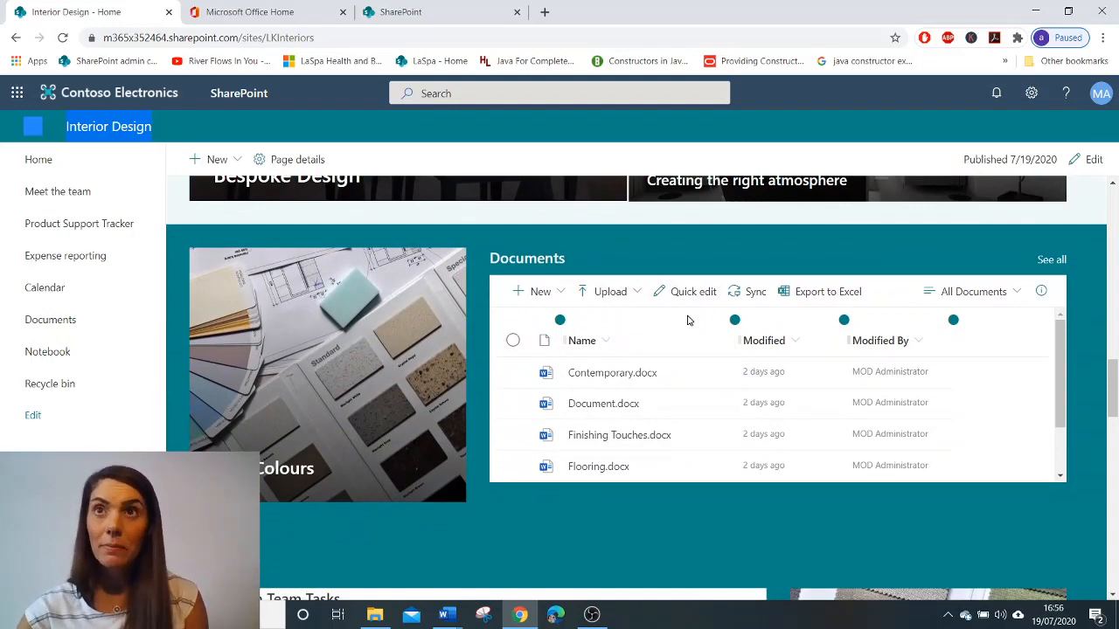
{"action": "scroll", "scroll_direction": "down", "scroll_amount": 3}
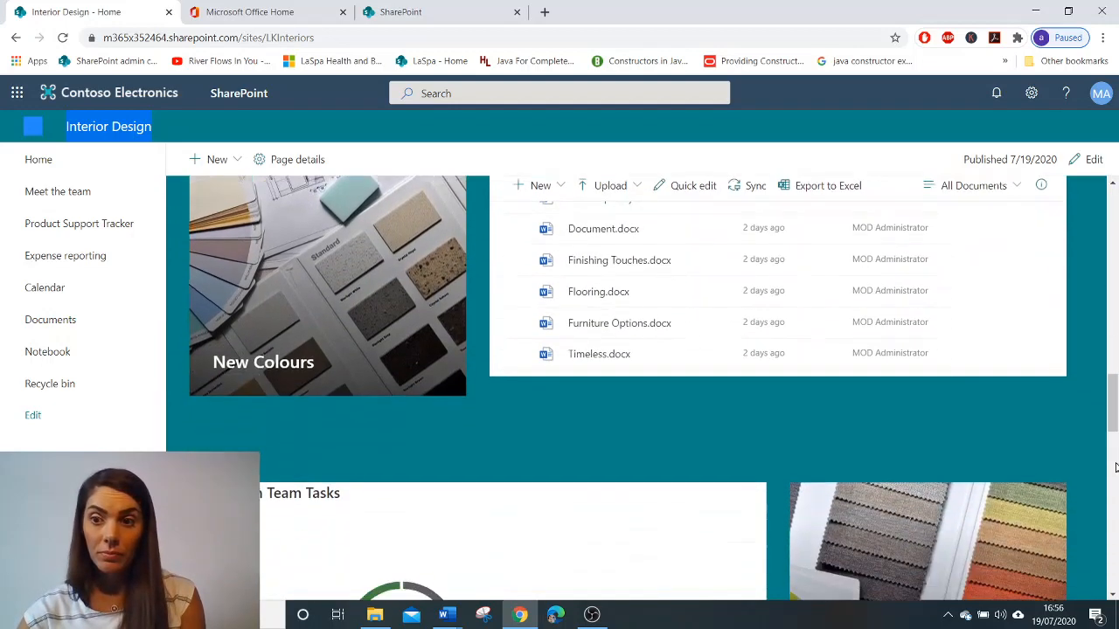
- Scroll to the Installation Team Tasks chart showing 8 tasks left
{"action": "scroll", "scroll_direction": "down", "scroll_amount": 3}
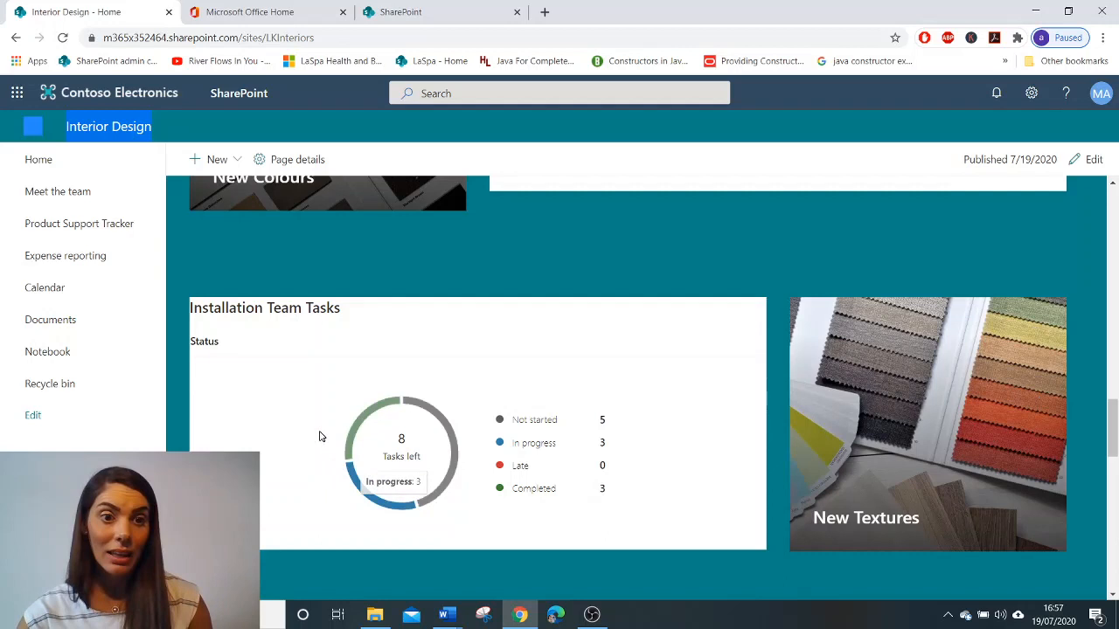
{"action": "mouse_move", "coordinate": [349, 423]}
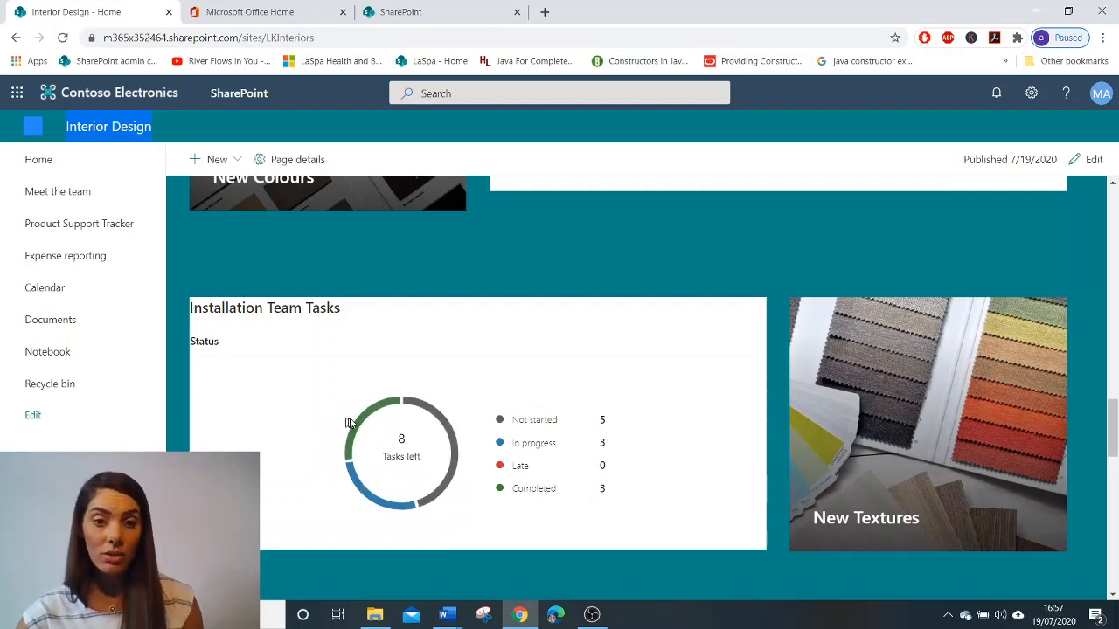
{"action": "mouse_move", "coordinate": [401, 450]}
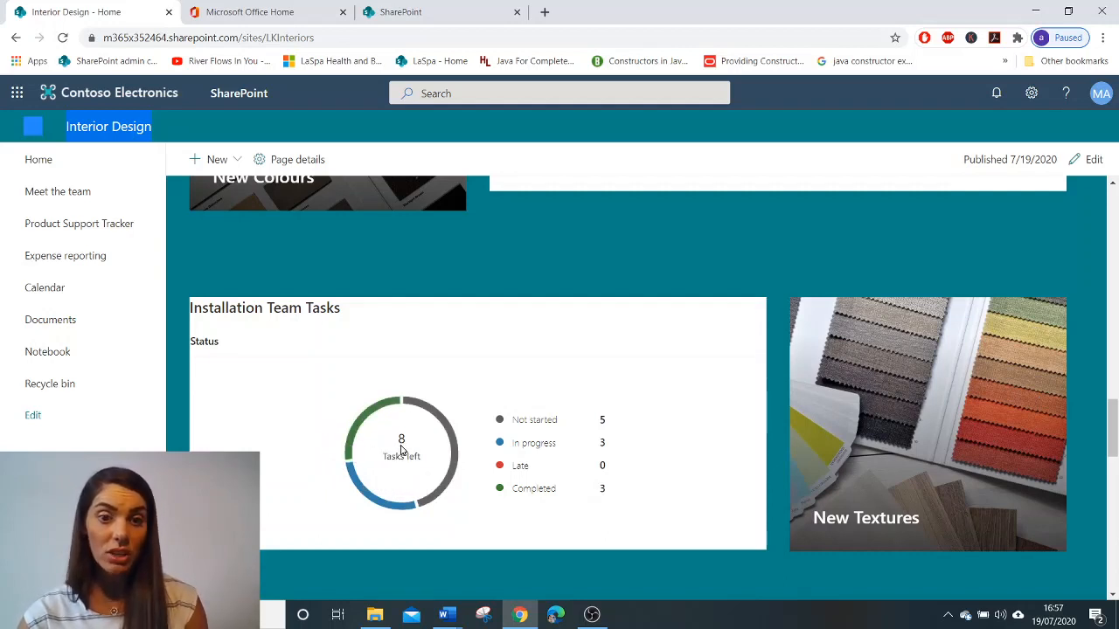
{"action": "mouse_move", "coordinate": [411, 463]}
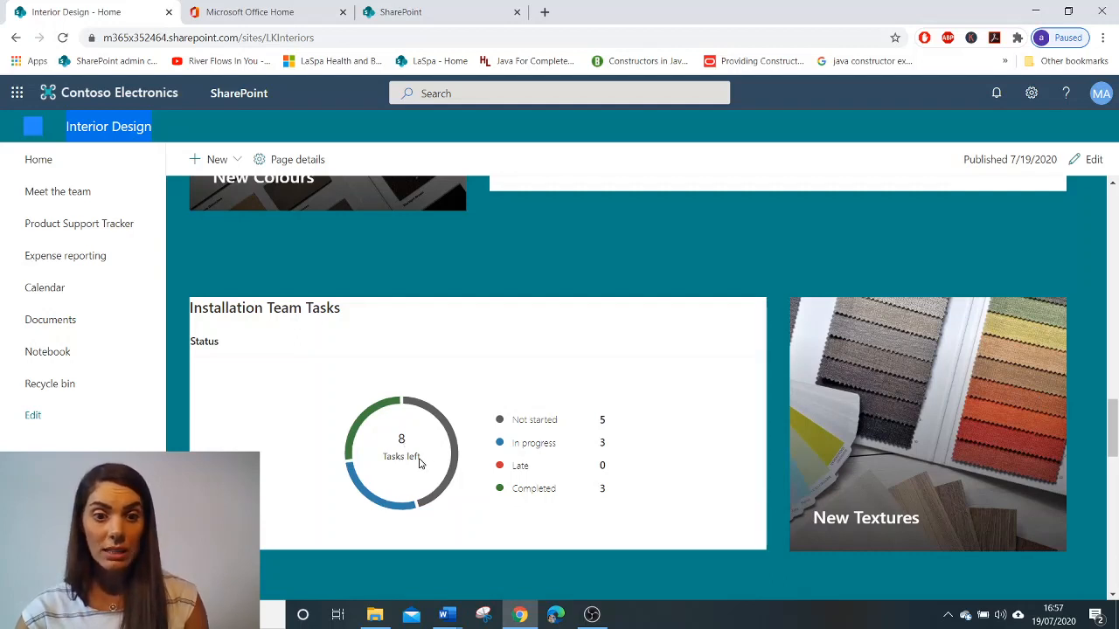
{"action": "mouse_move", "coordinate": [595, 427]}
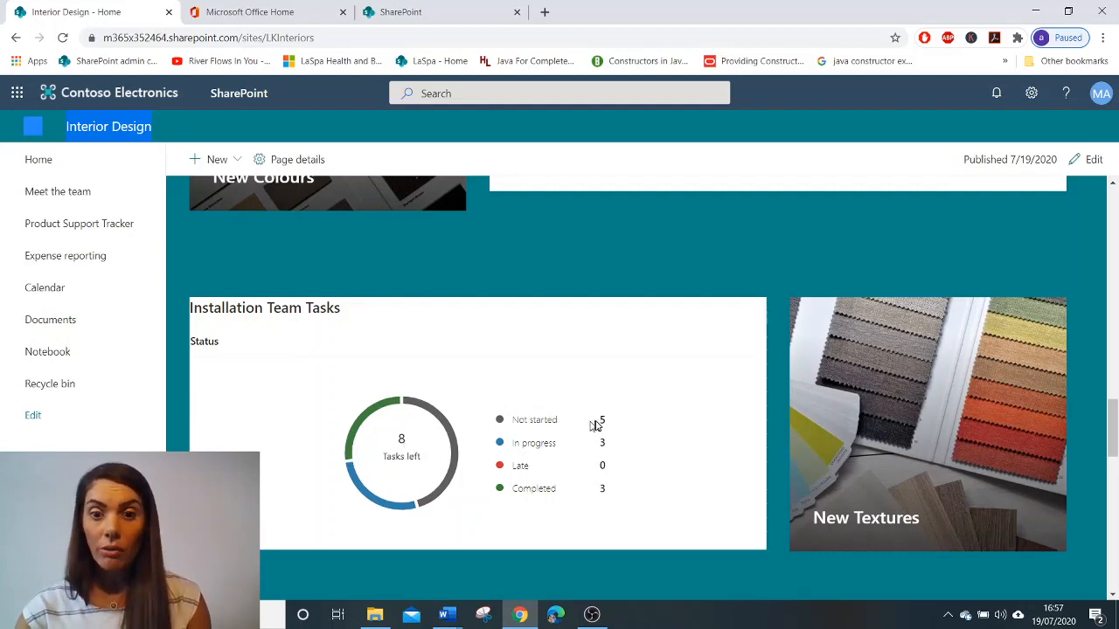
{"action": "mouse_move", "coordinate": [564, 454]}
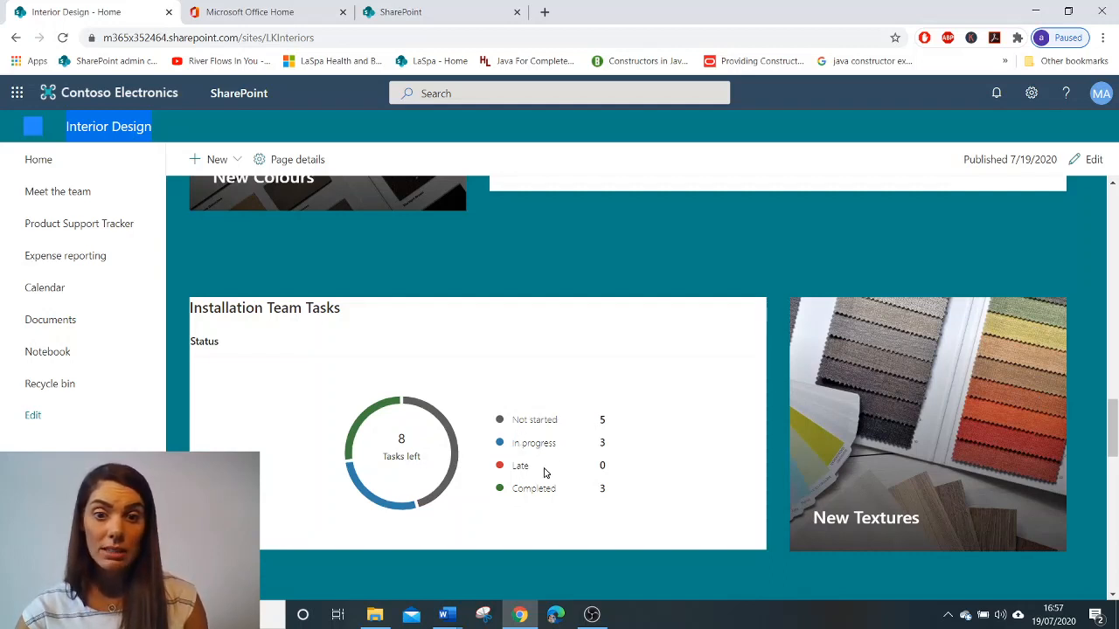
{"action": "mouse_move", "coordinate": [584, 492]}
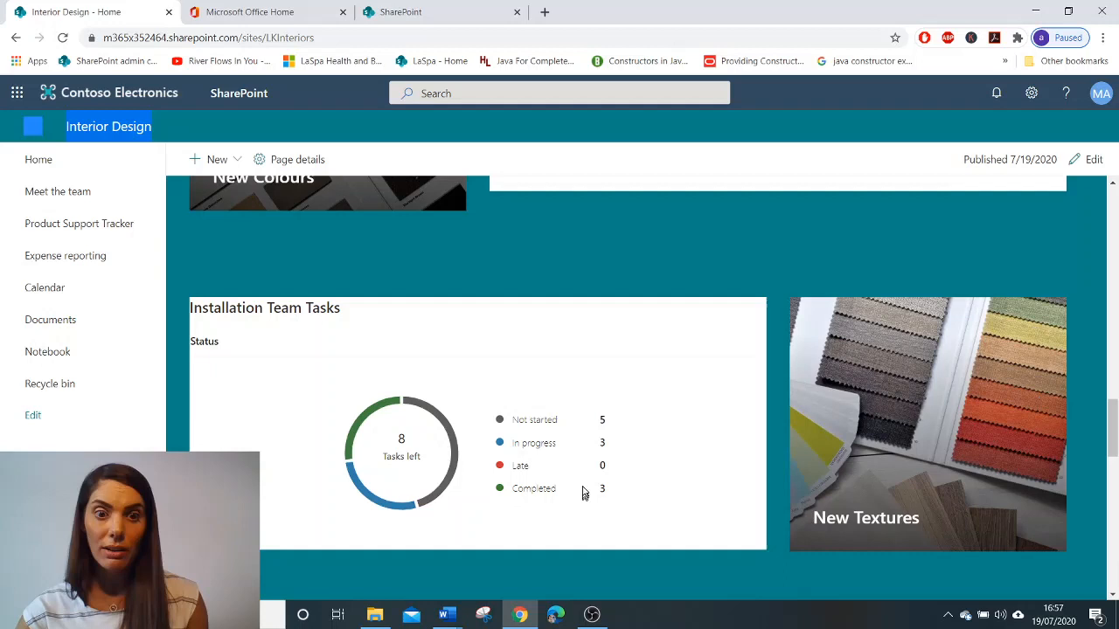
{"action": "scroll", "scroll_direction": "down", "scroll_amount": 3}
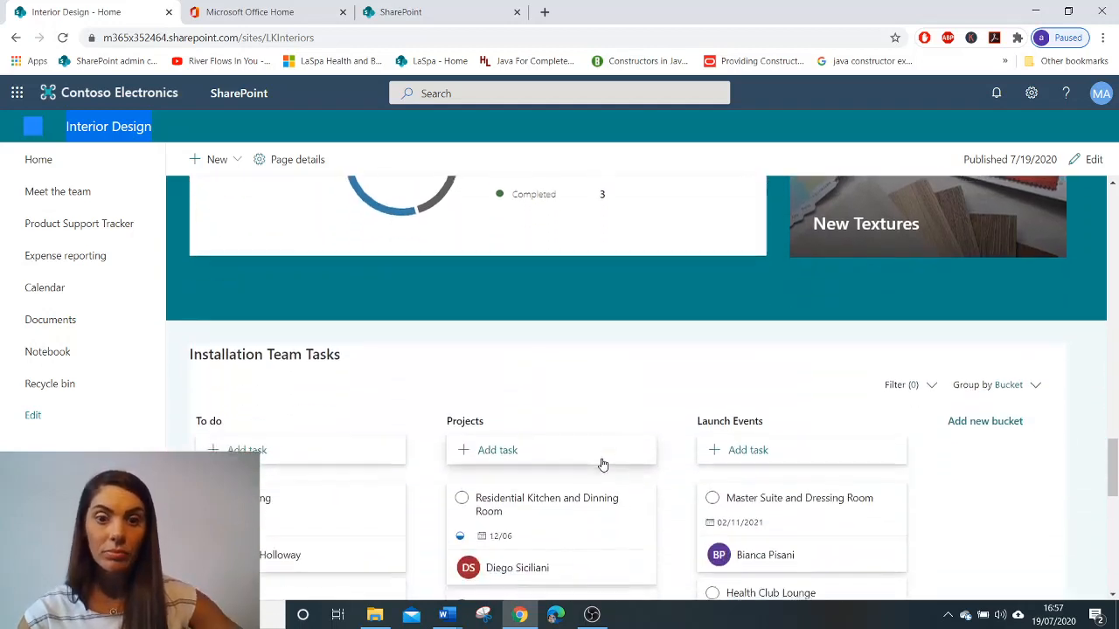
{"action": "scroll", "scroll_direction": "down", "scroll_amount": 3}
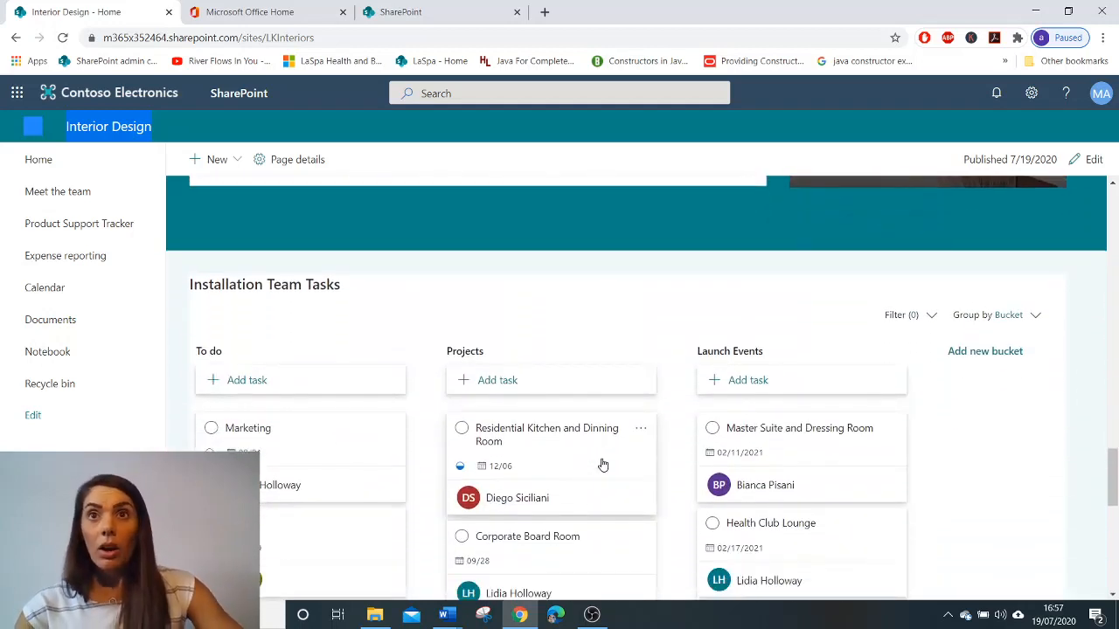
{"action": "scroll", "scroll_direction": "up", "scroll_amount": 3}
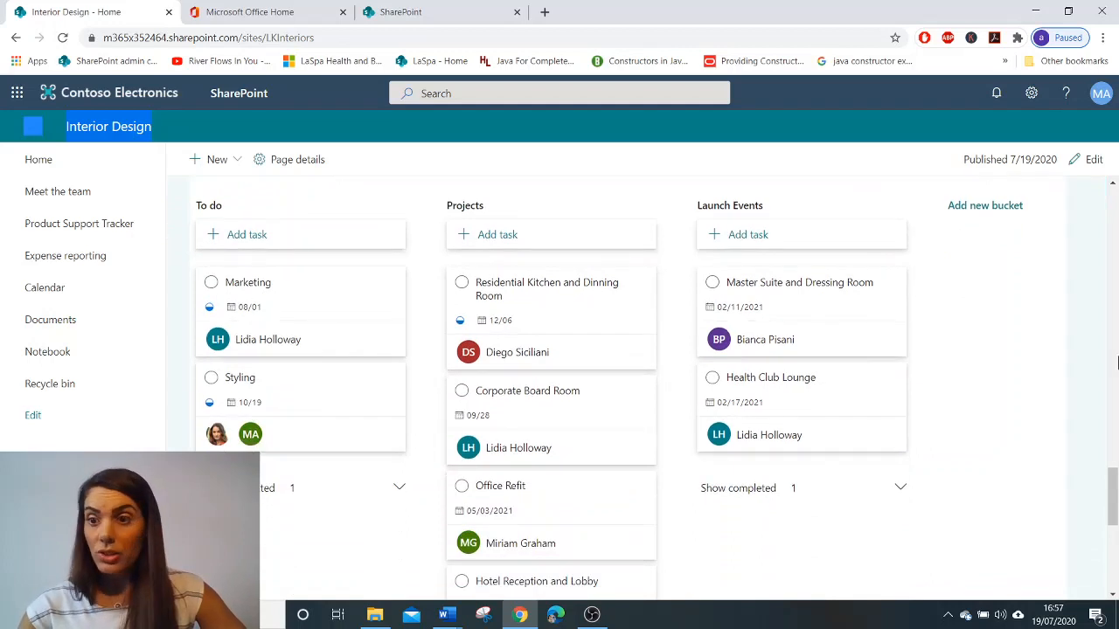
{"action": "scroll", "scroll_direction": "up", "scroll_amount": 3}
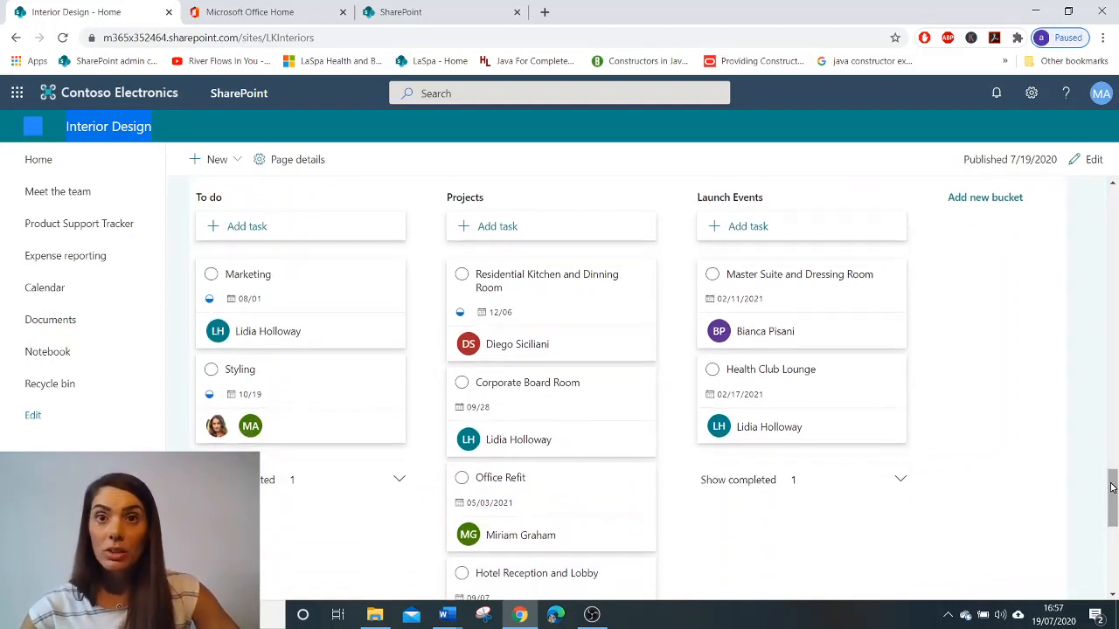
{"action": "mouse_move", "coordinate": [518, 439]}
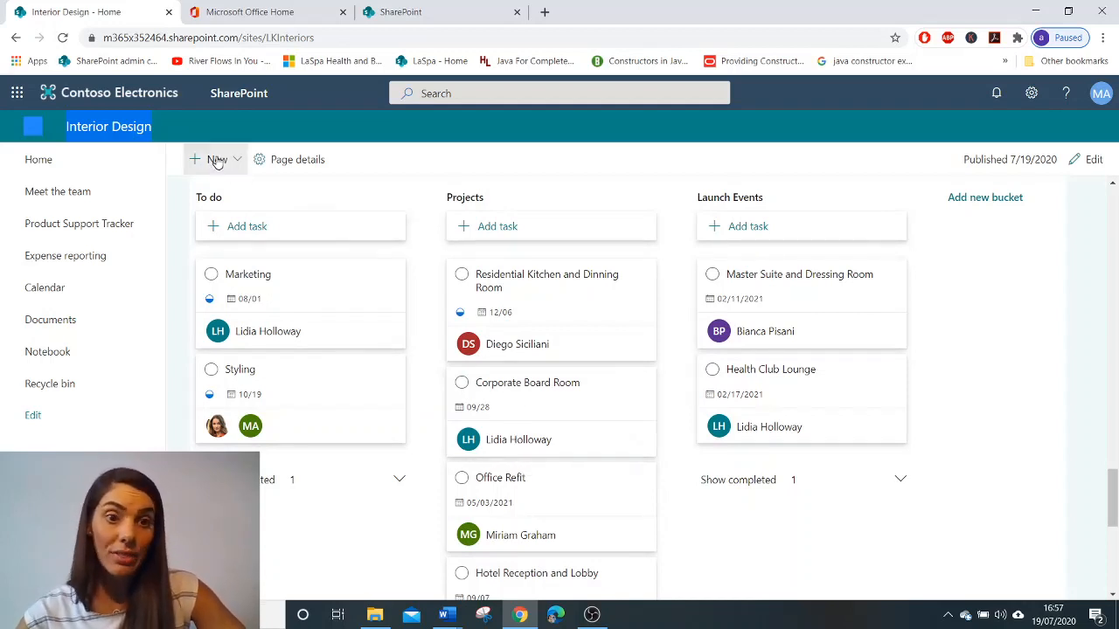
{"action": "mouse_move", "coordinate": [686, 273]}
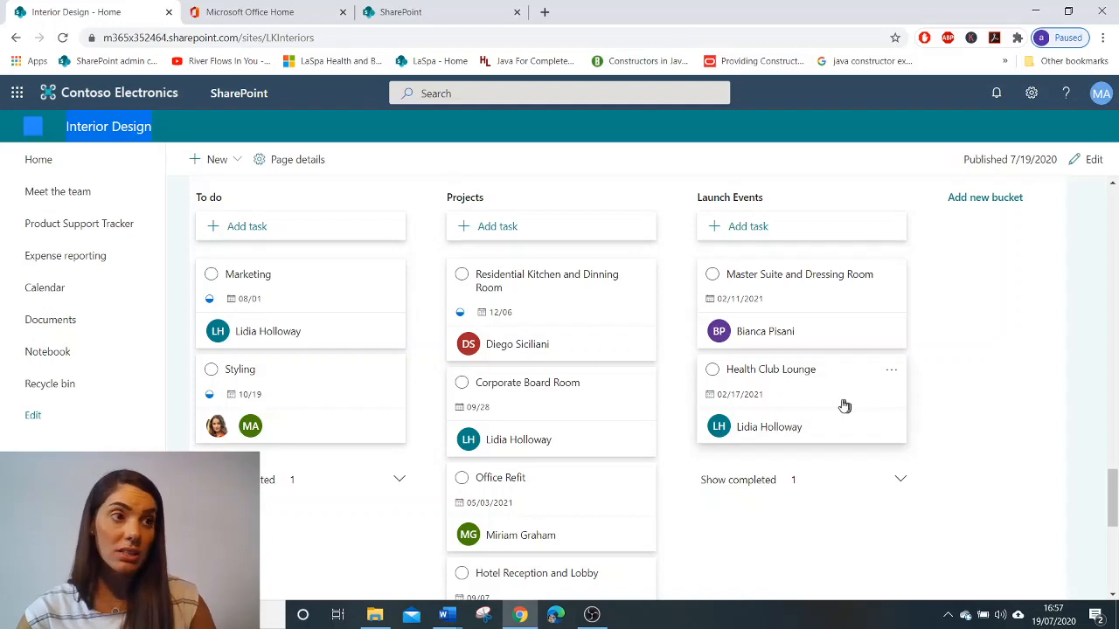
{"action": "mouse_move", "coordinate": [837, 406]}
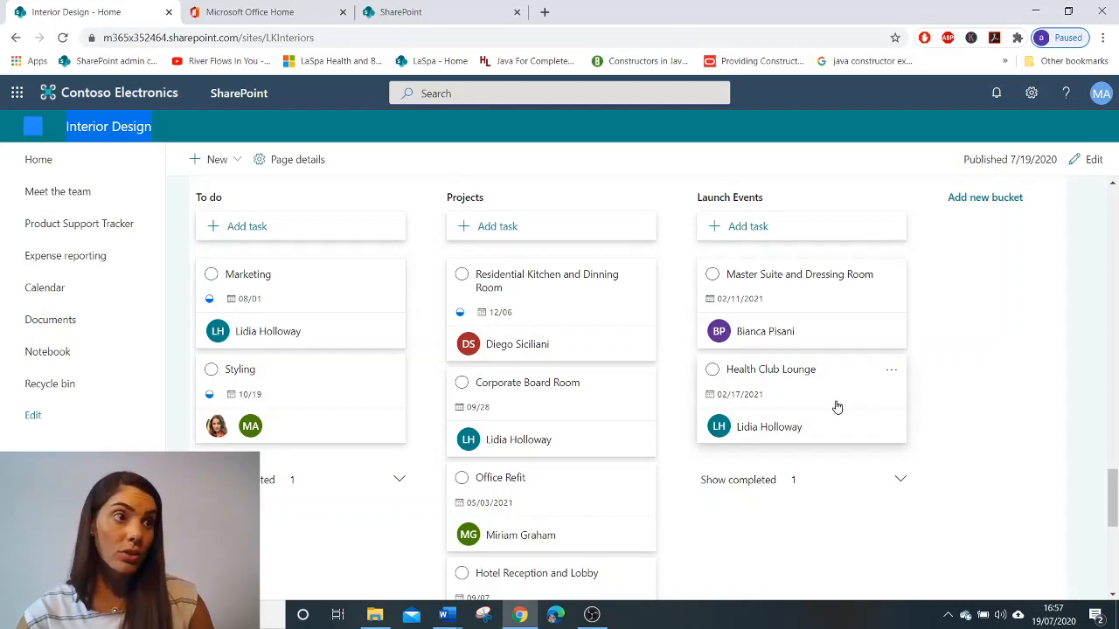
{"action": "mouse_move", "coordinate": [833, 407]}
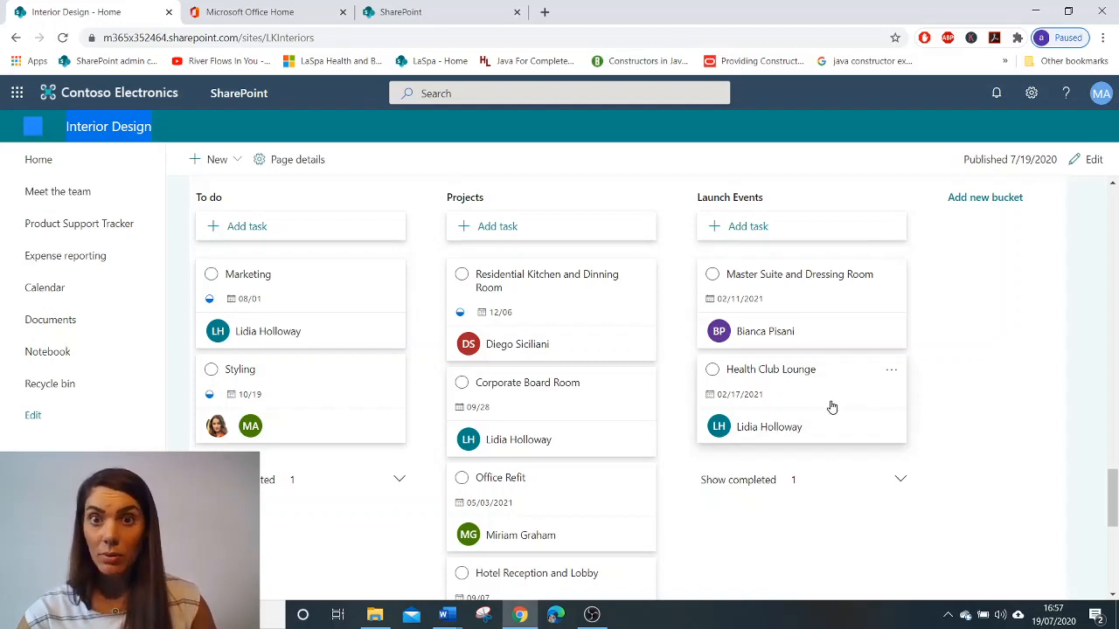
{"action": "mouse_move", "coordinate": [732, 403]}
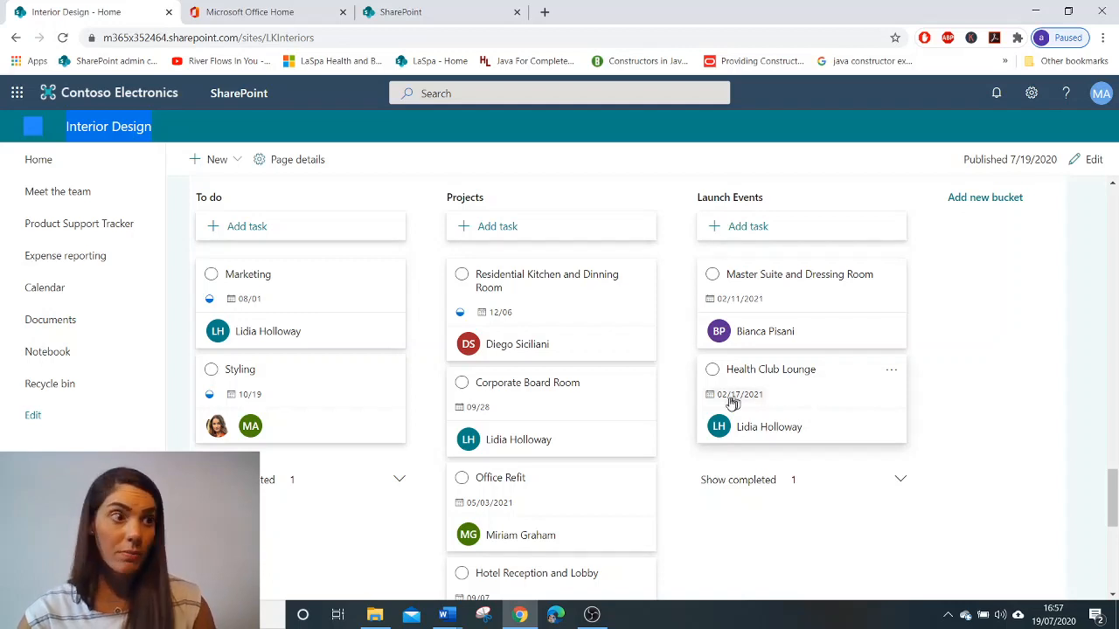
{"action": "mouse_move", "coordinate": [298, 304]}
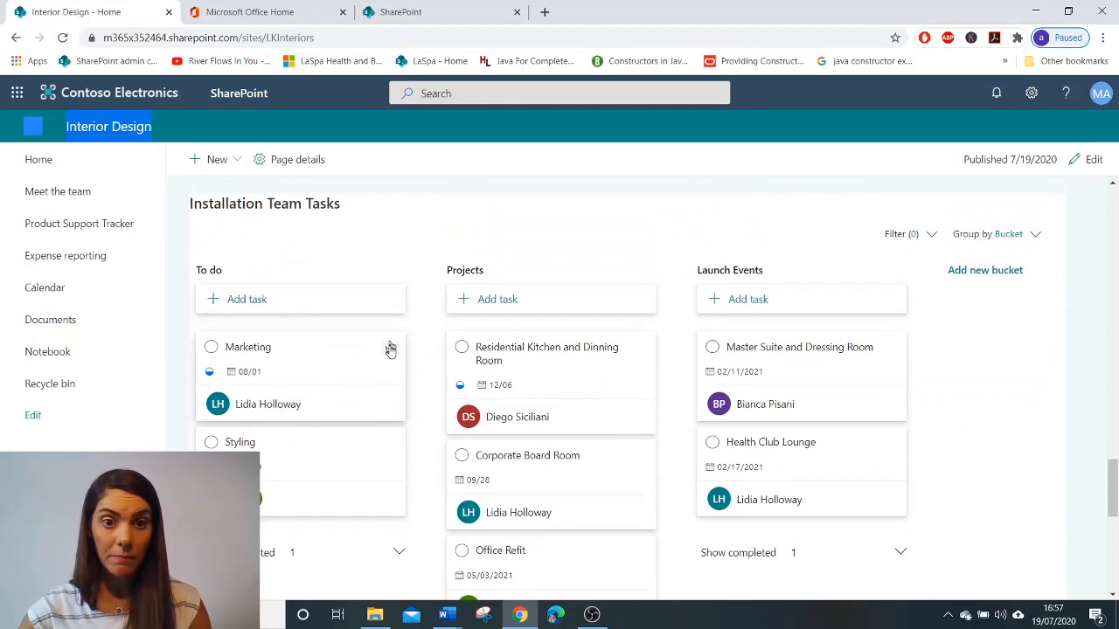
- Preview the Marketing task's label colours, then complete the Residential Kitchen and Dinning Room task
{"action": "left_click", "coordinate": [391, 347]}
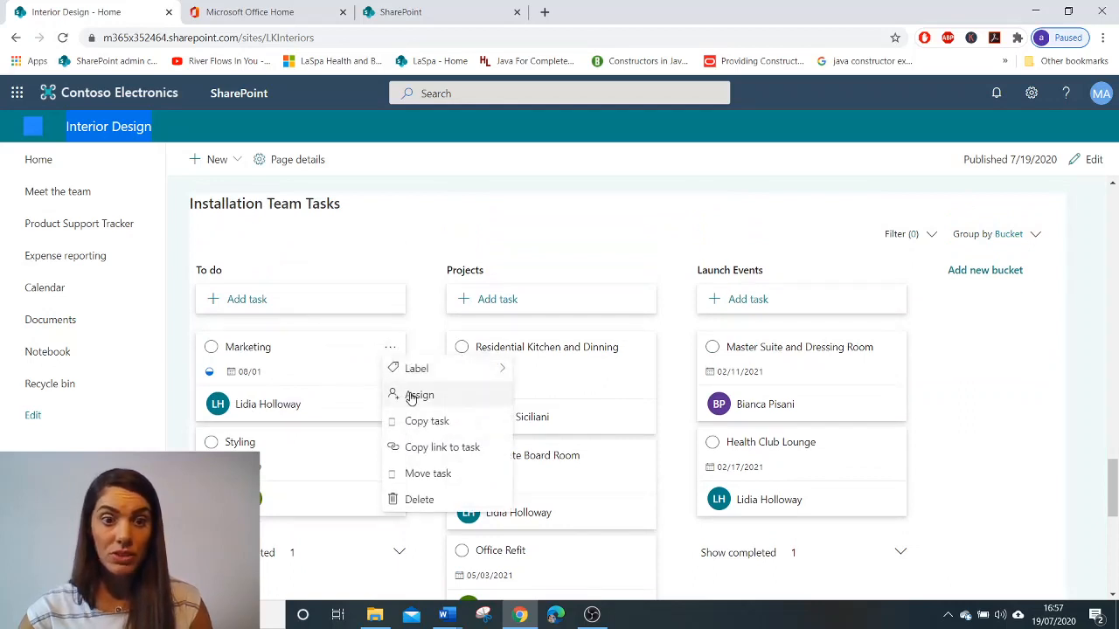
{"action": "mouse_move", "coordinate": [358, 414]}
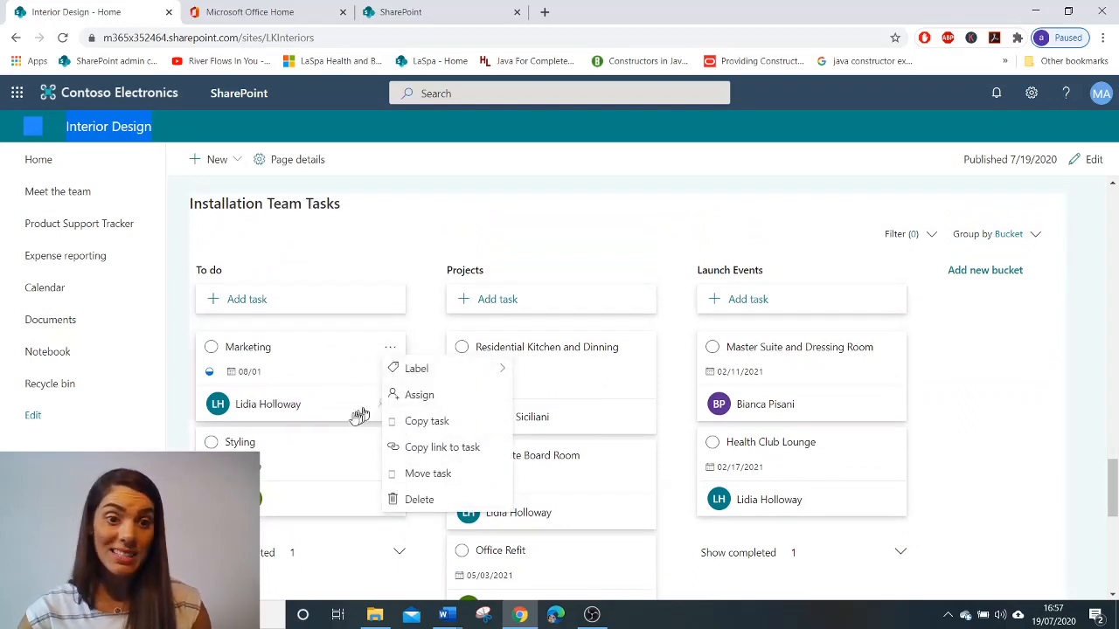
{"action": "mouse_move", "coordinate": [210, 371]}
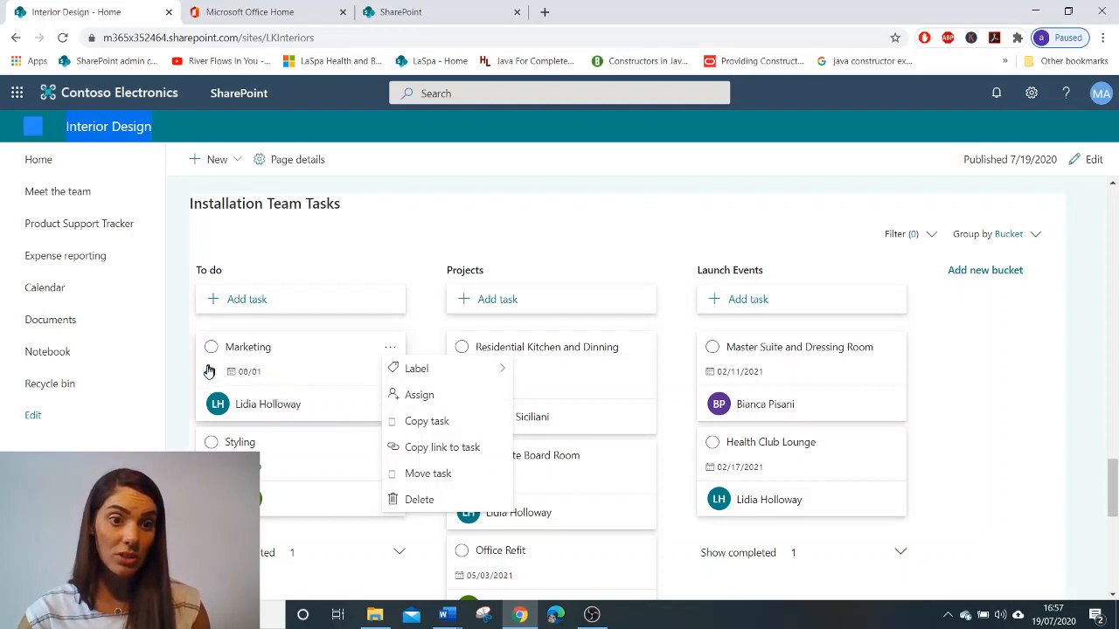
{"action": "mouse_move", "coordinate": [710, 363]}
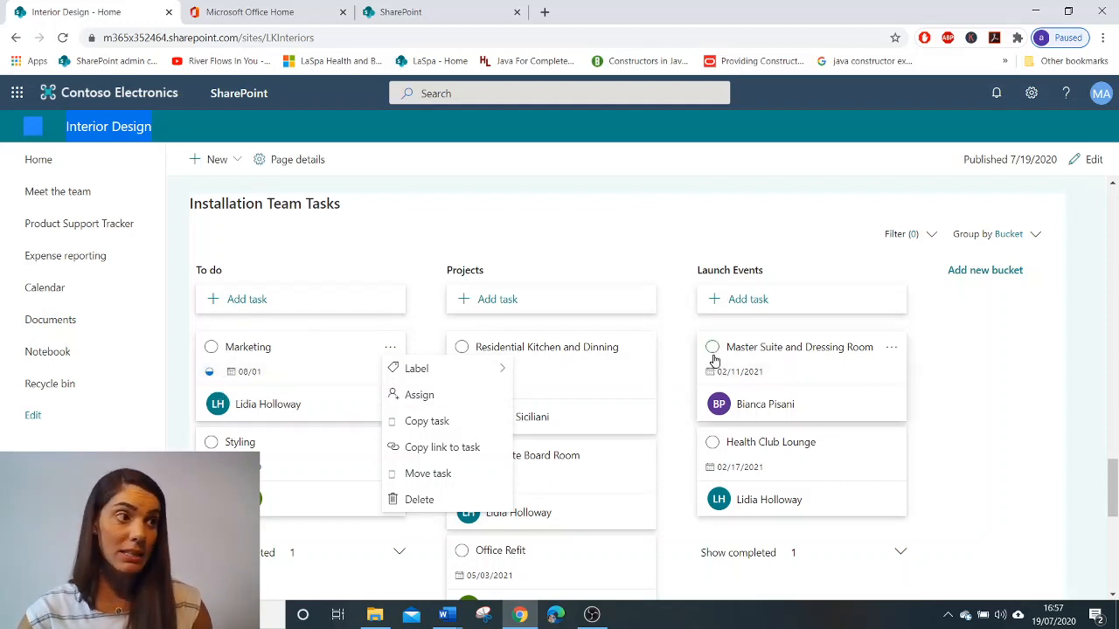
{"action": "left_click", "coordinate": [417, 368]}
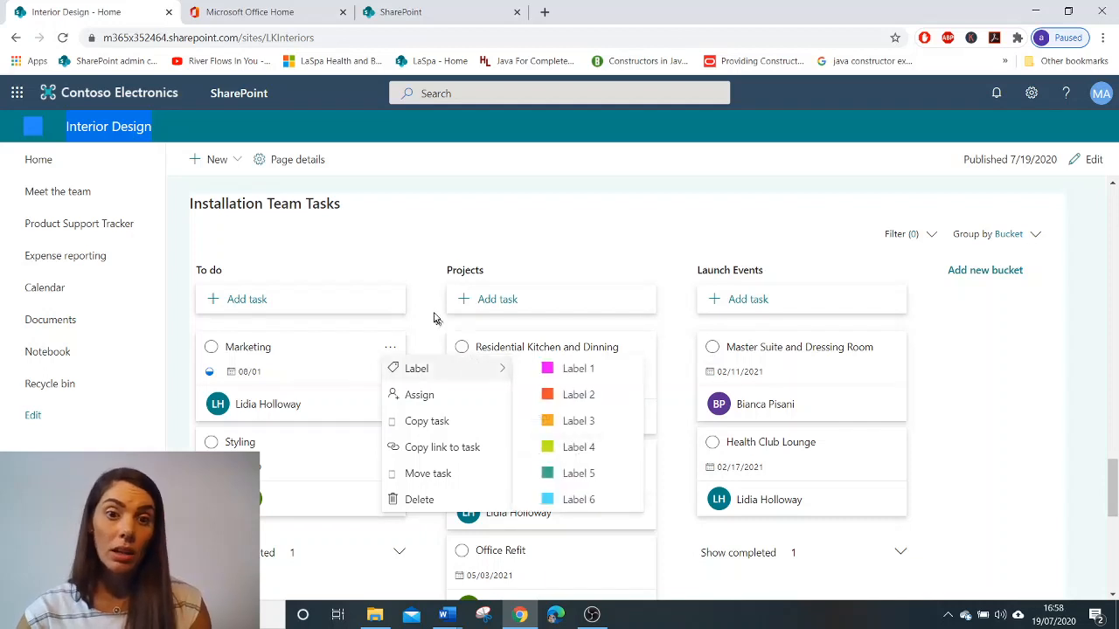
{"action": "left_click", "coordinate": [461, 347]}
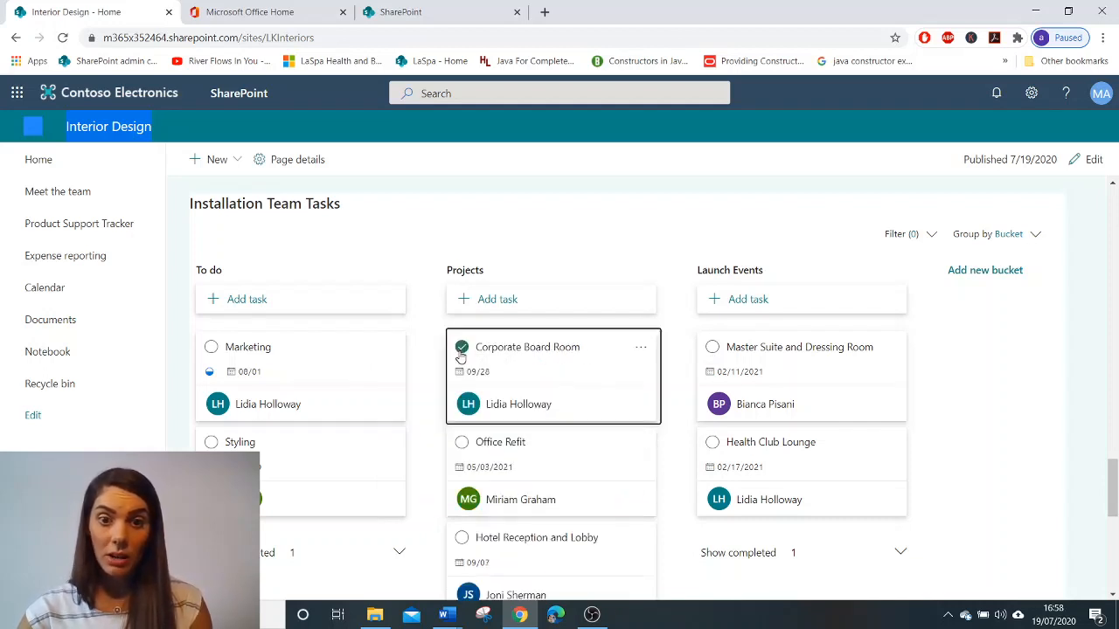
{"action": "scroll", "scroll_direction": "down", "scroll_amount": 3}
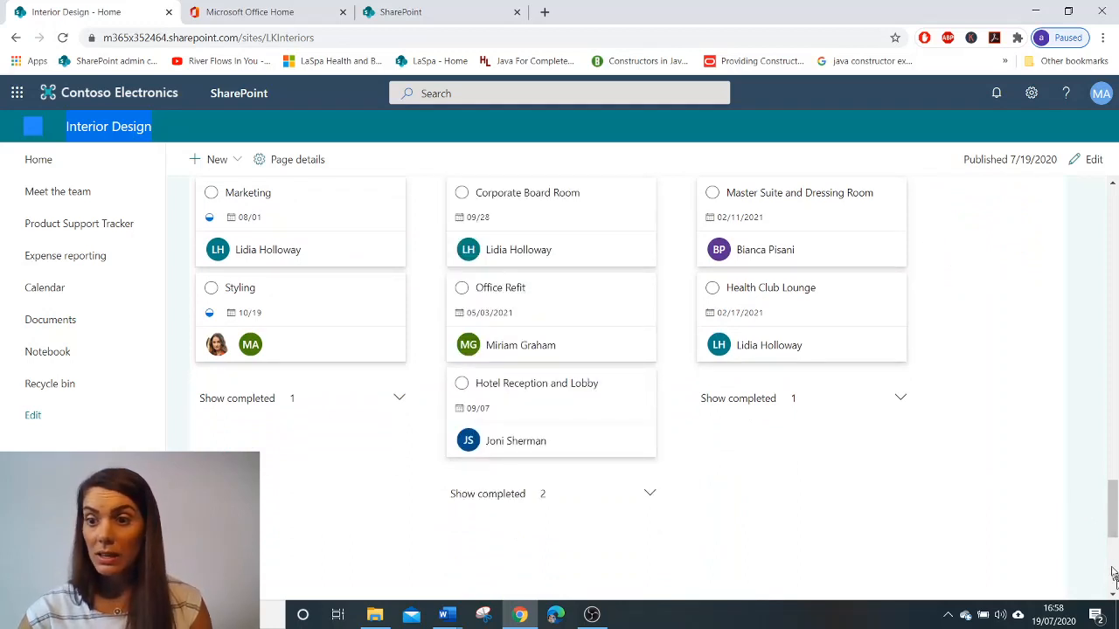
{"action": "scroll", "scroll_direction": "up", "scroll_amount": 3}
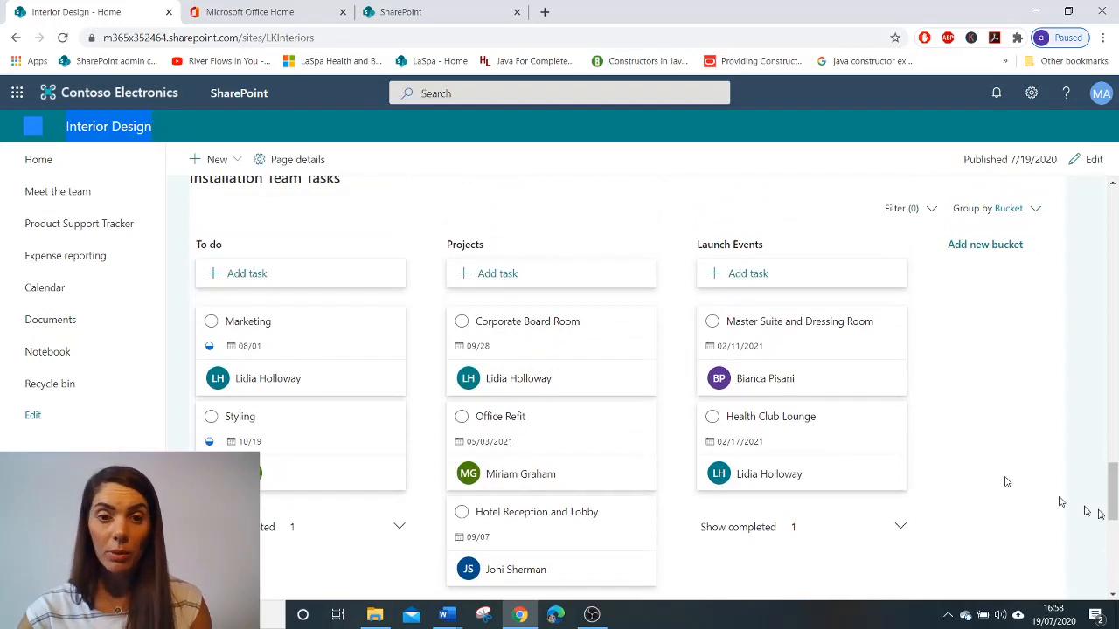
{"action": "scroll", "scroll_direction": "down", "scroll_amount": 3}
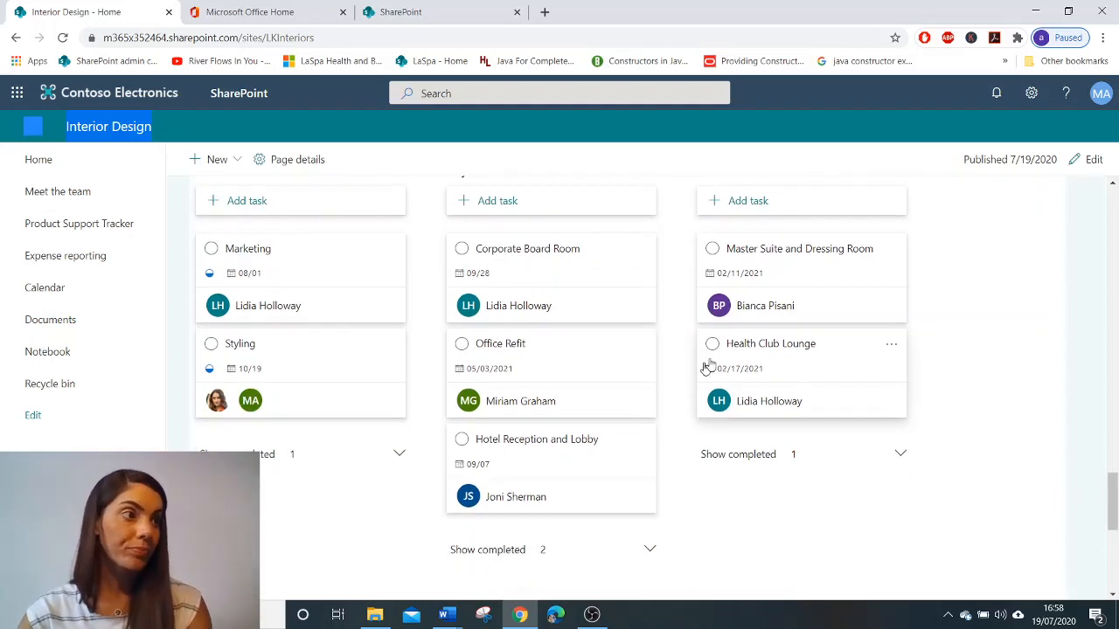
{"action": "scroll", "scroll_direction": "down", "scroll_amount": 3}
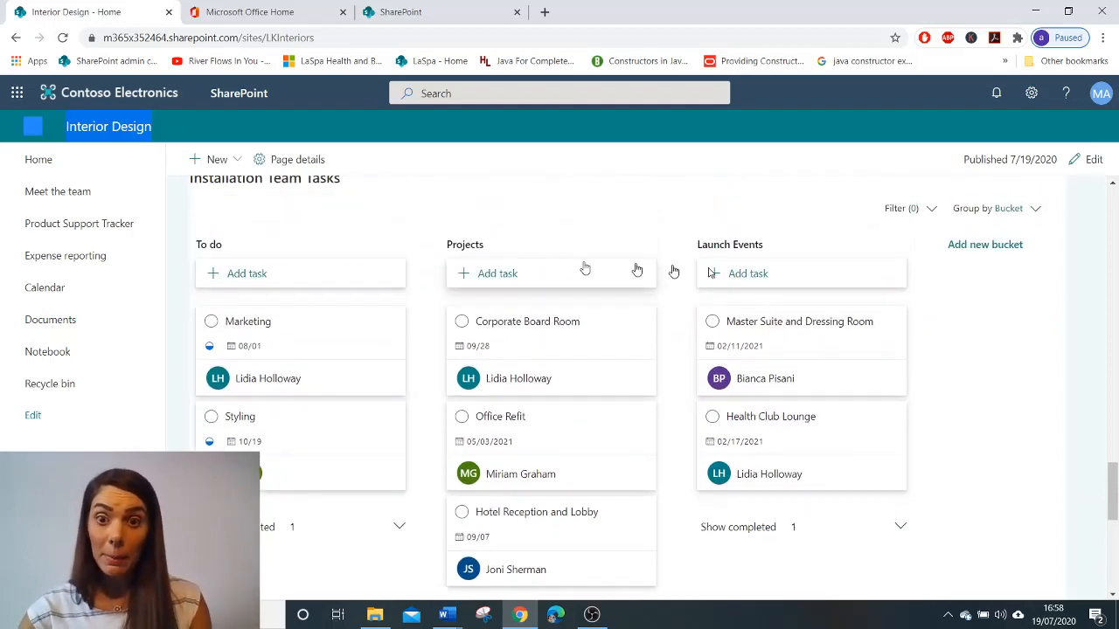
{"action": "mouse_move", "coordinate": [886, 473]}
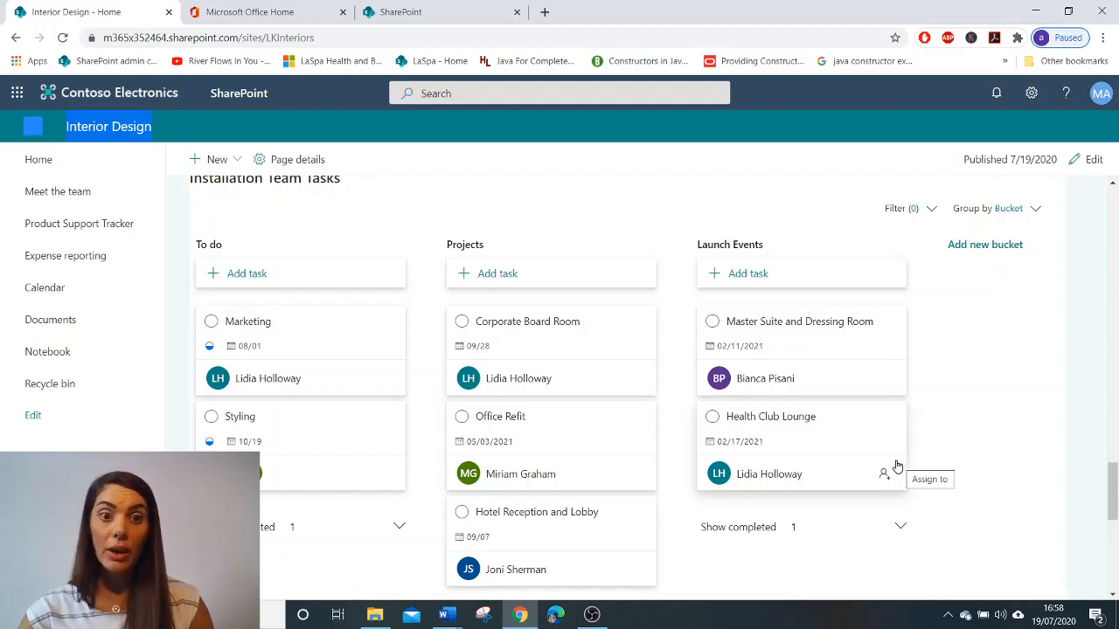
{"action": "mouse_move", "coordinate": [896, 465]}
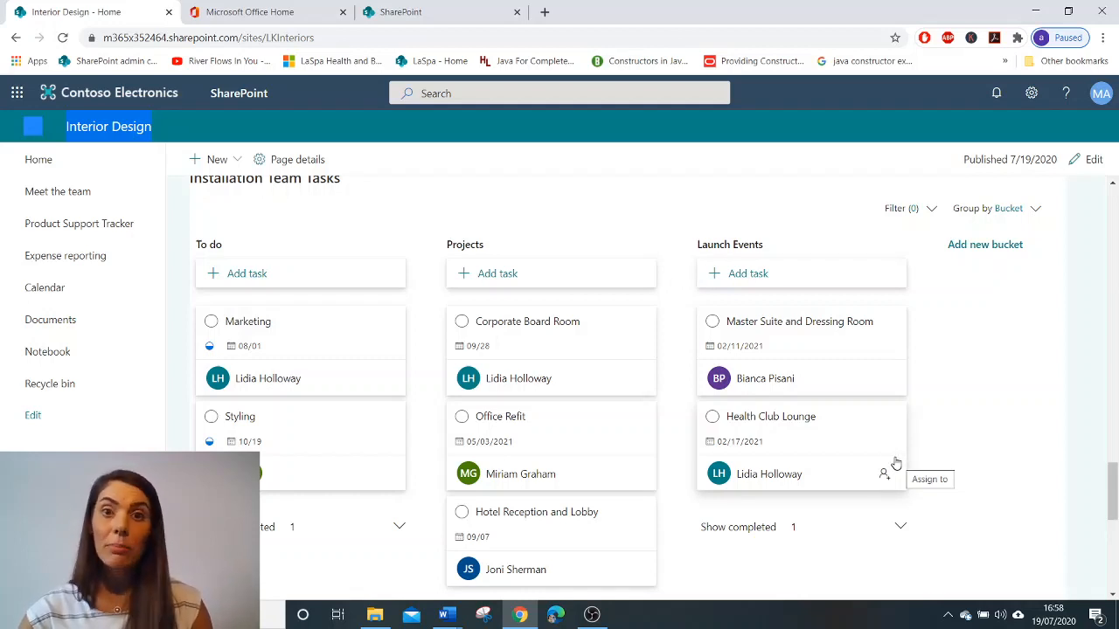
{"action": "mouse_move", "coordinate": [505, 390]}
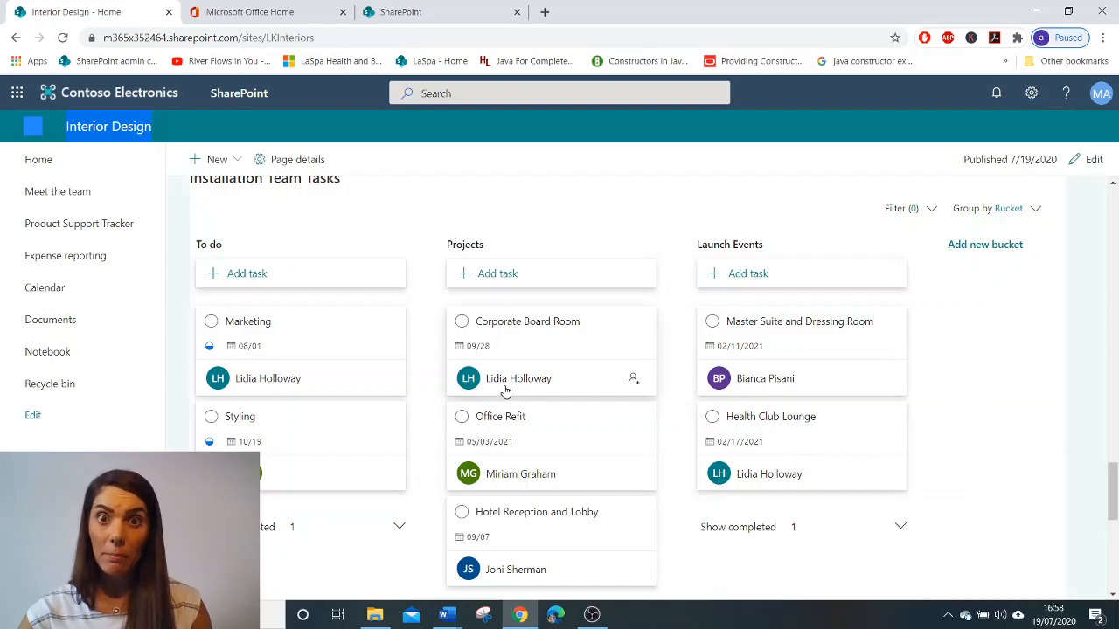
{"action": "scroll", "scroll_direction": "down", "scroll_amount": 3}
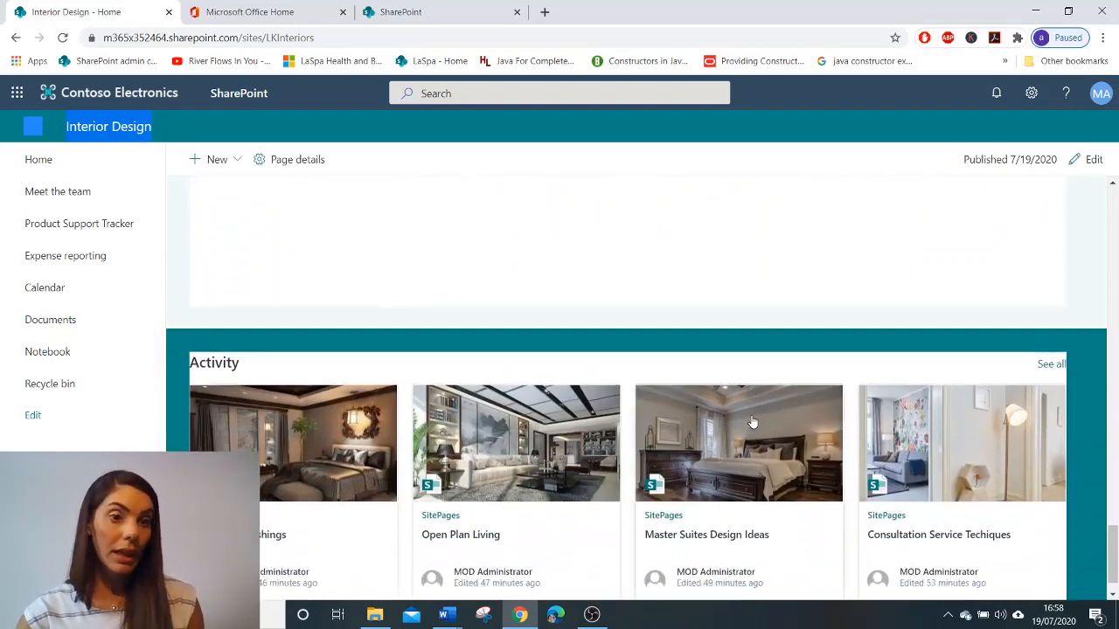
{"action": "scroll", "scroll_direction": "down", "scroll_amount": 3}
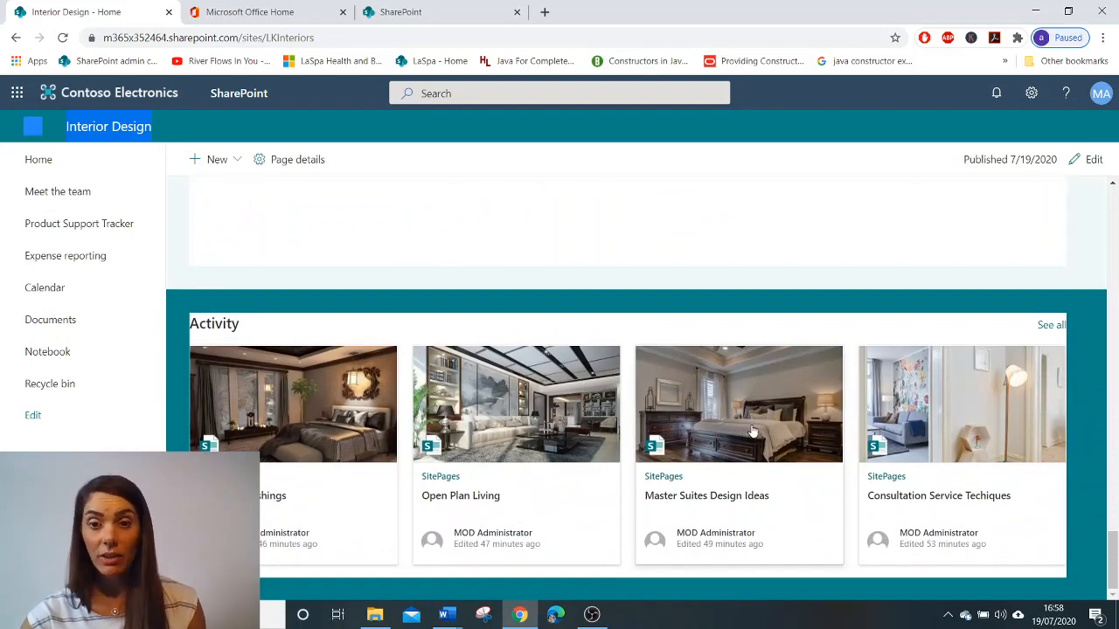
{"action": "mouse_move", "coordinate": [297, 375]}
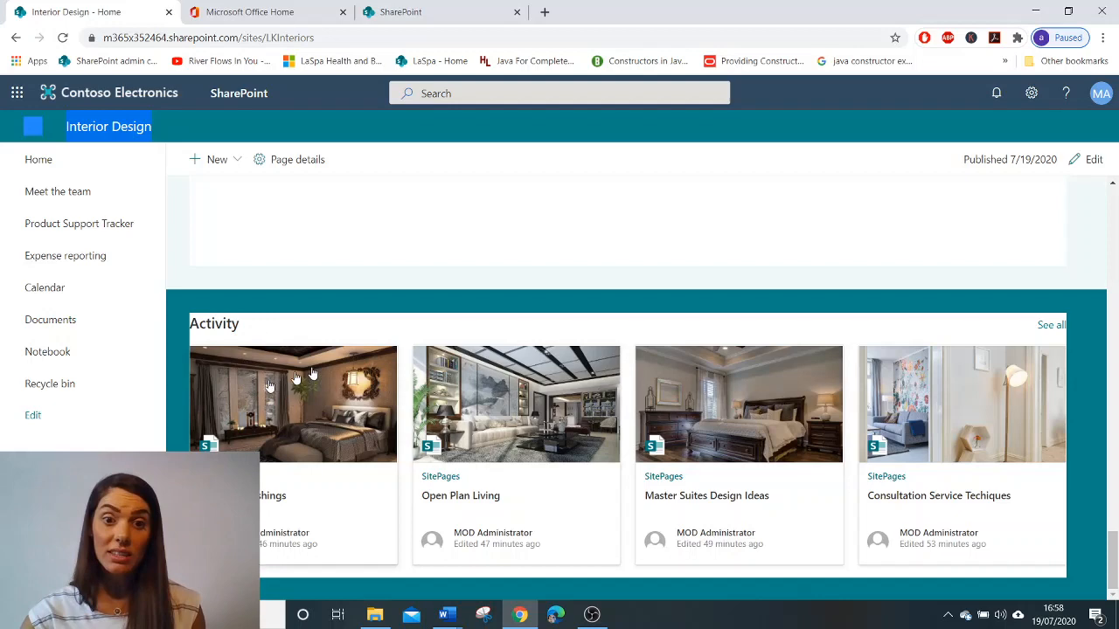
{"action": "mouse_move", "coordinate": [677, 383]}
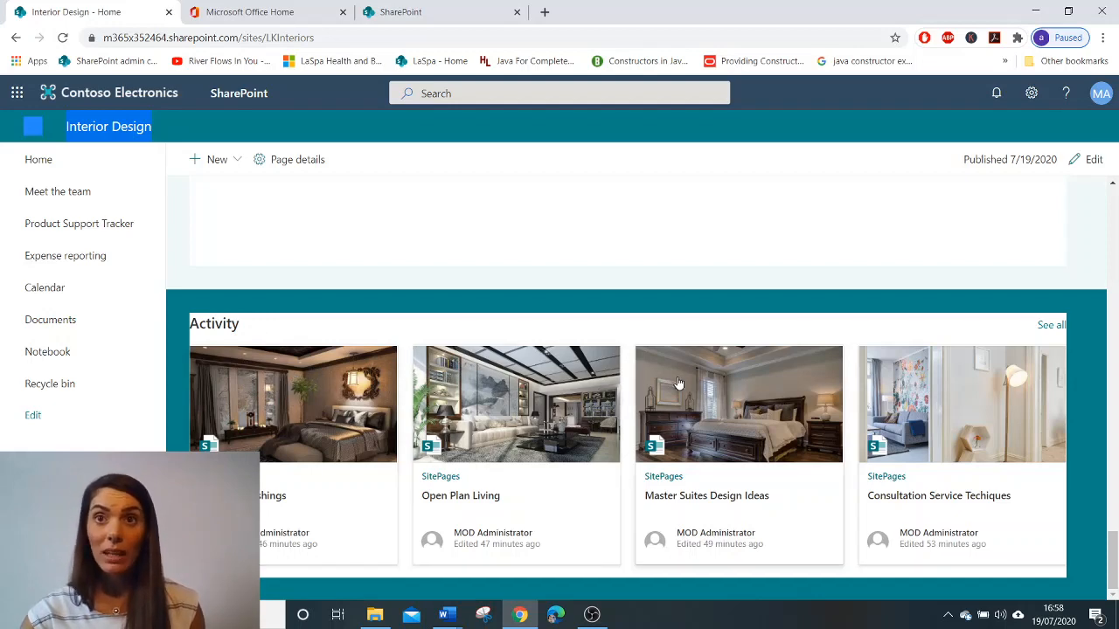
{"action": "mouse_move", "coordinate": [678, 392]}
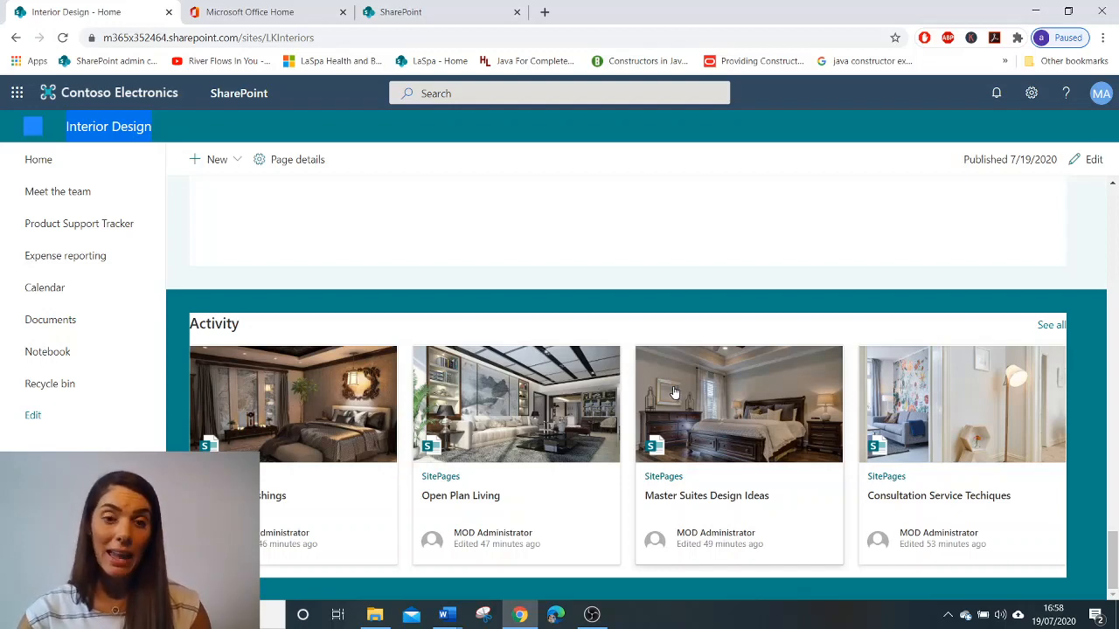
{"action": "mouse_move", "coordinate": [671, 391]}
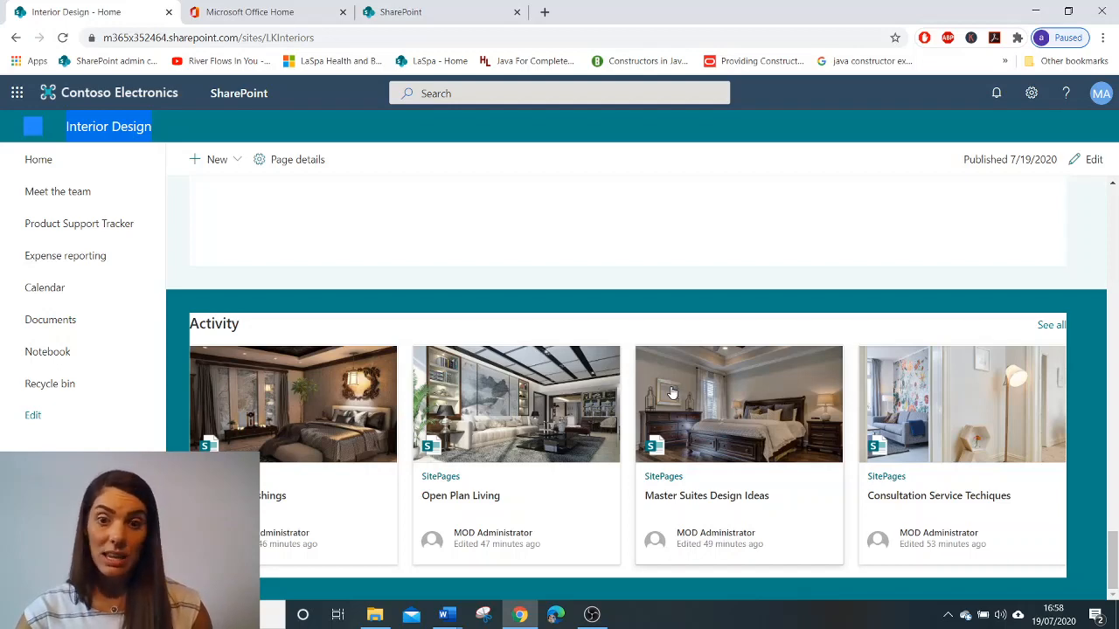
{"action": "mouse_move", "coordinate": [669, 378]}
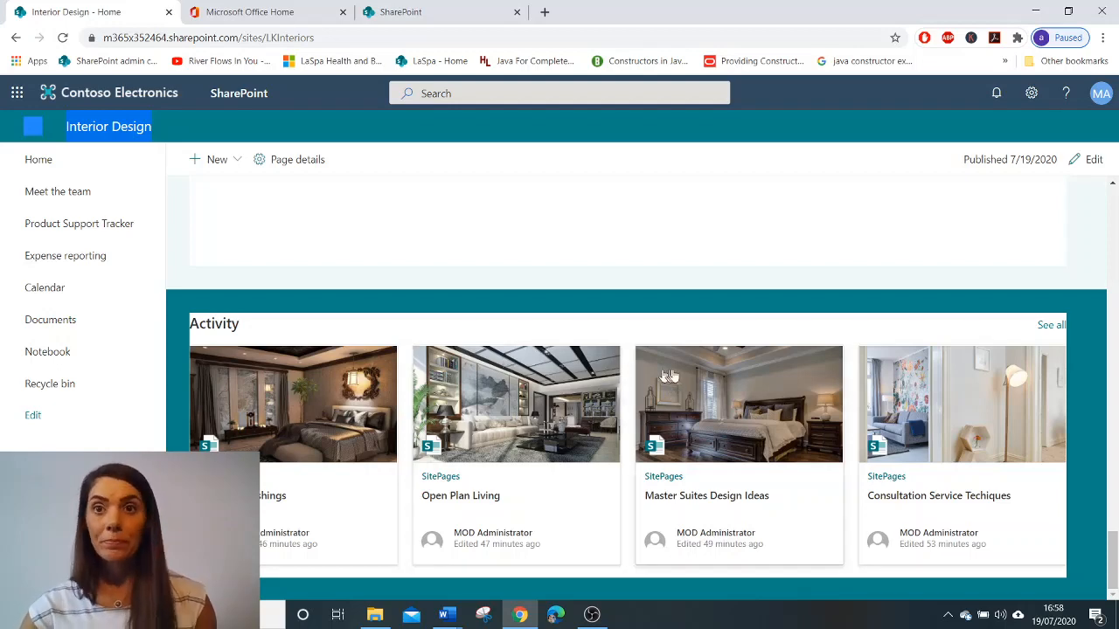
{"action": "mouse_move", "coordinate": [667, 388]}
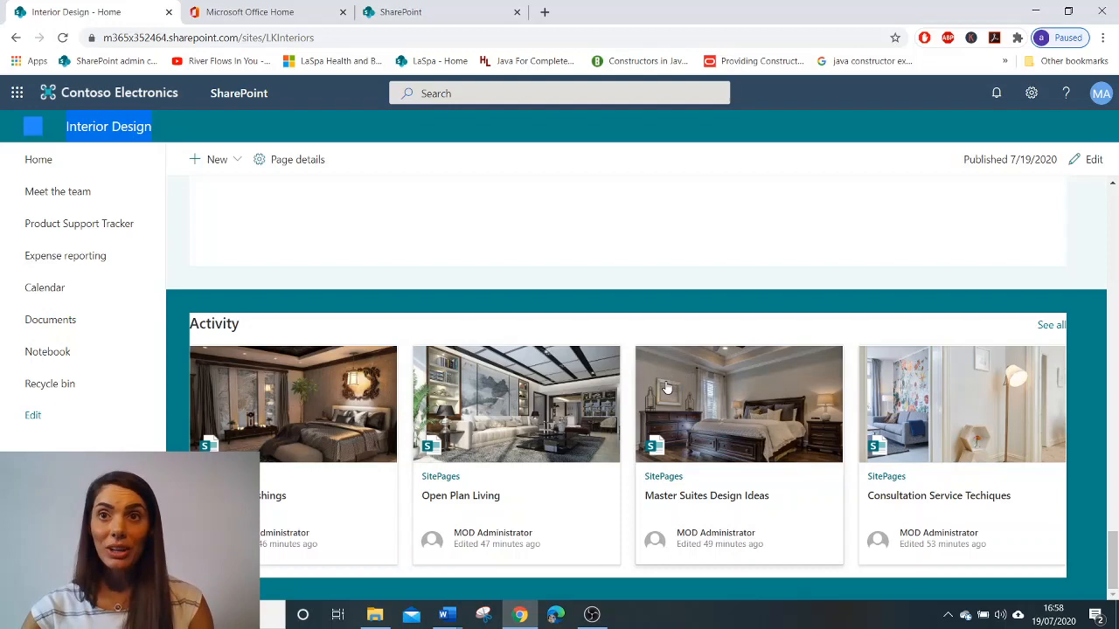